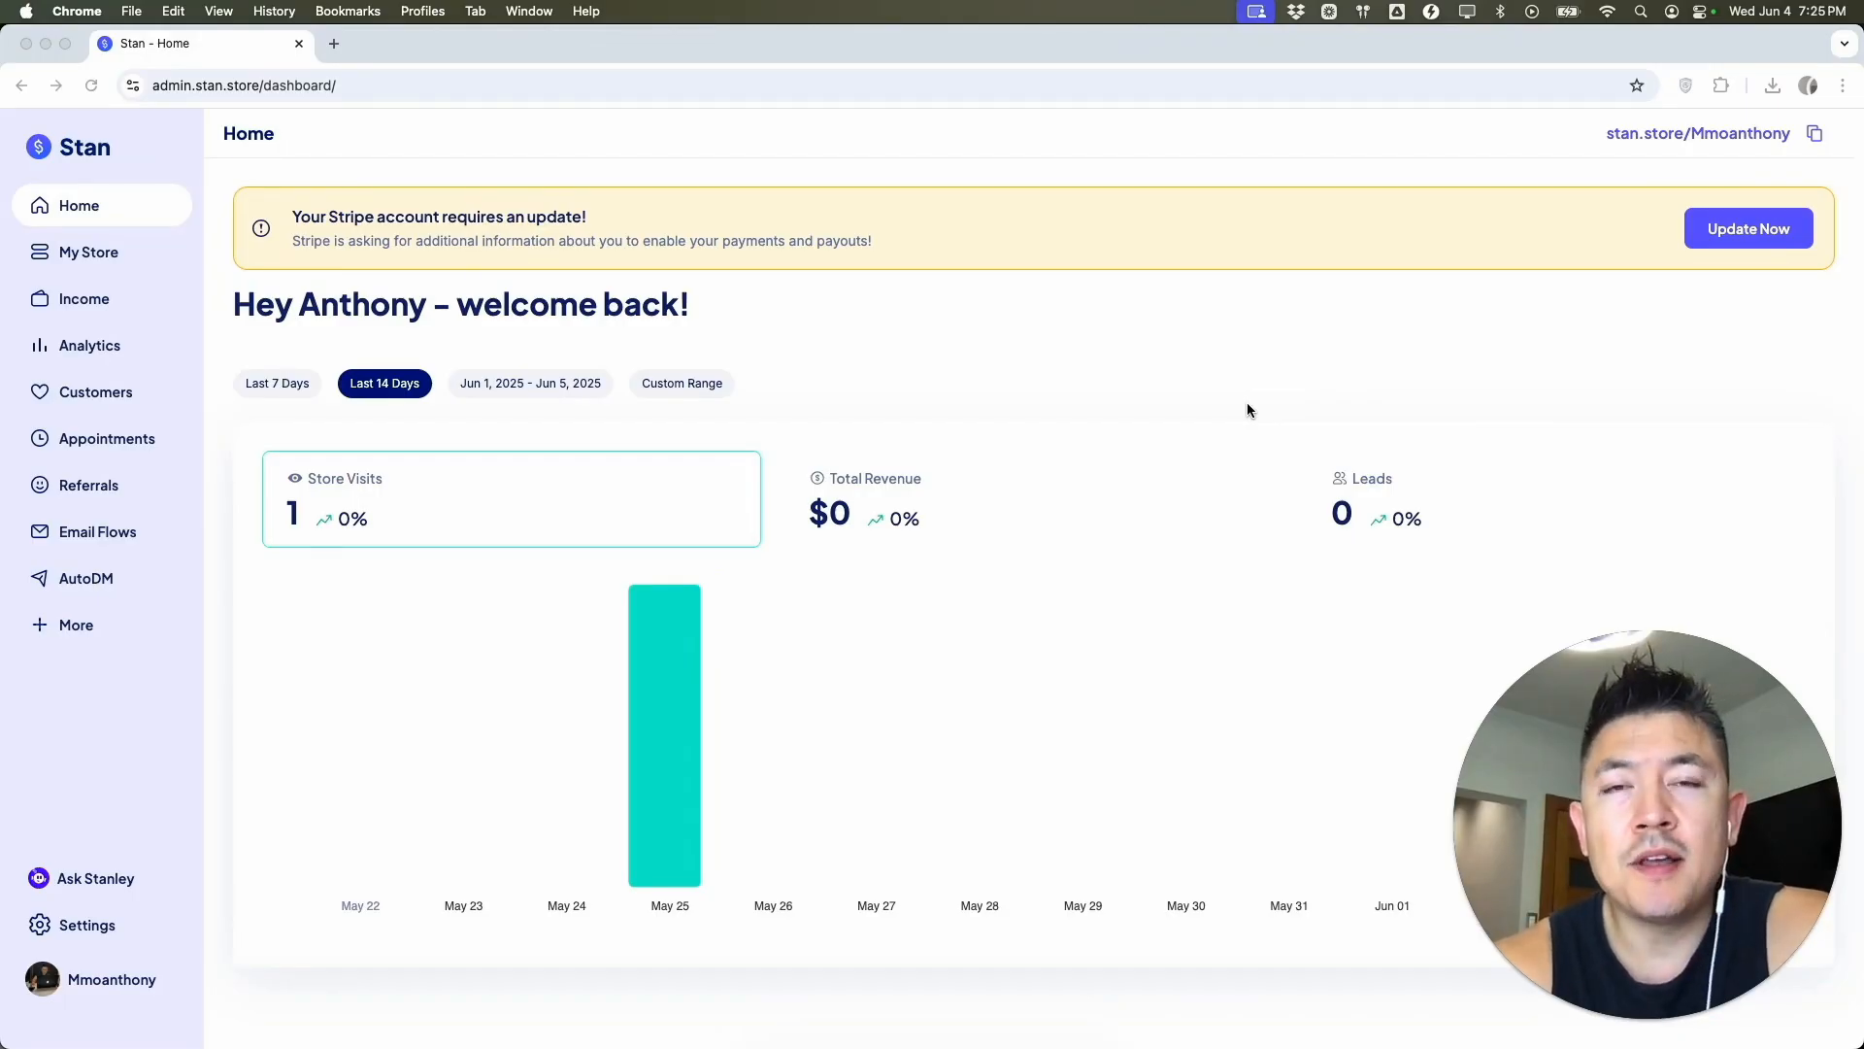
pyautogui.moveTo(1231, 427)
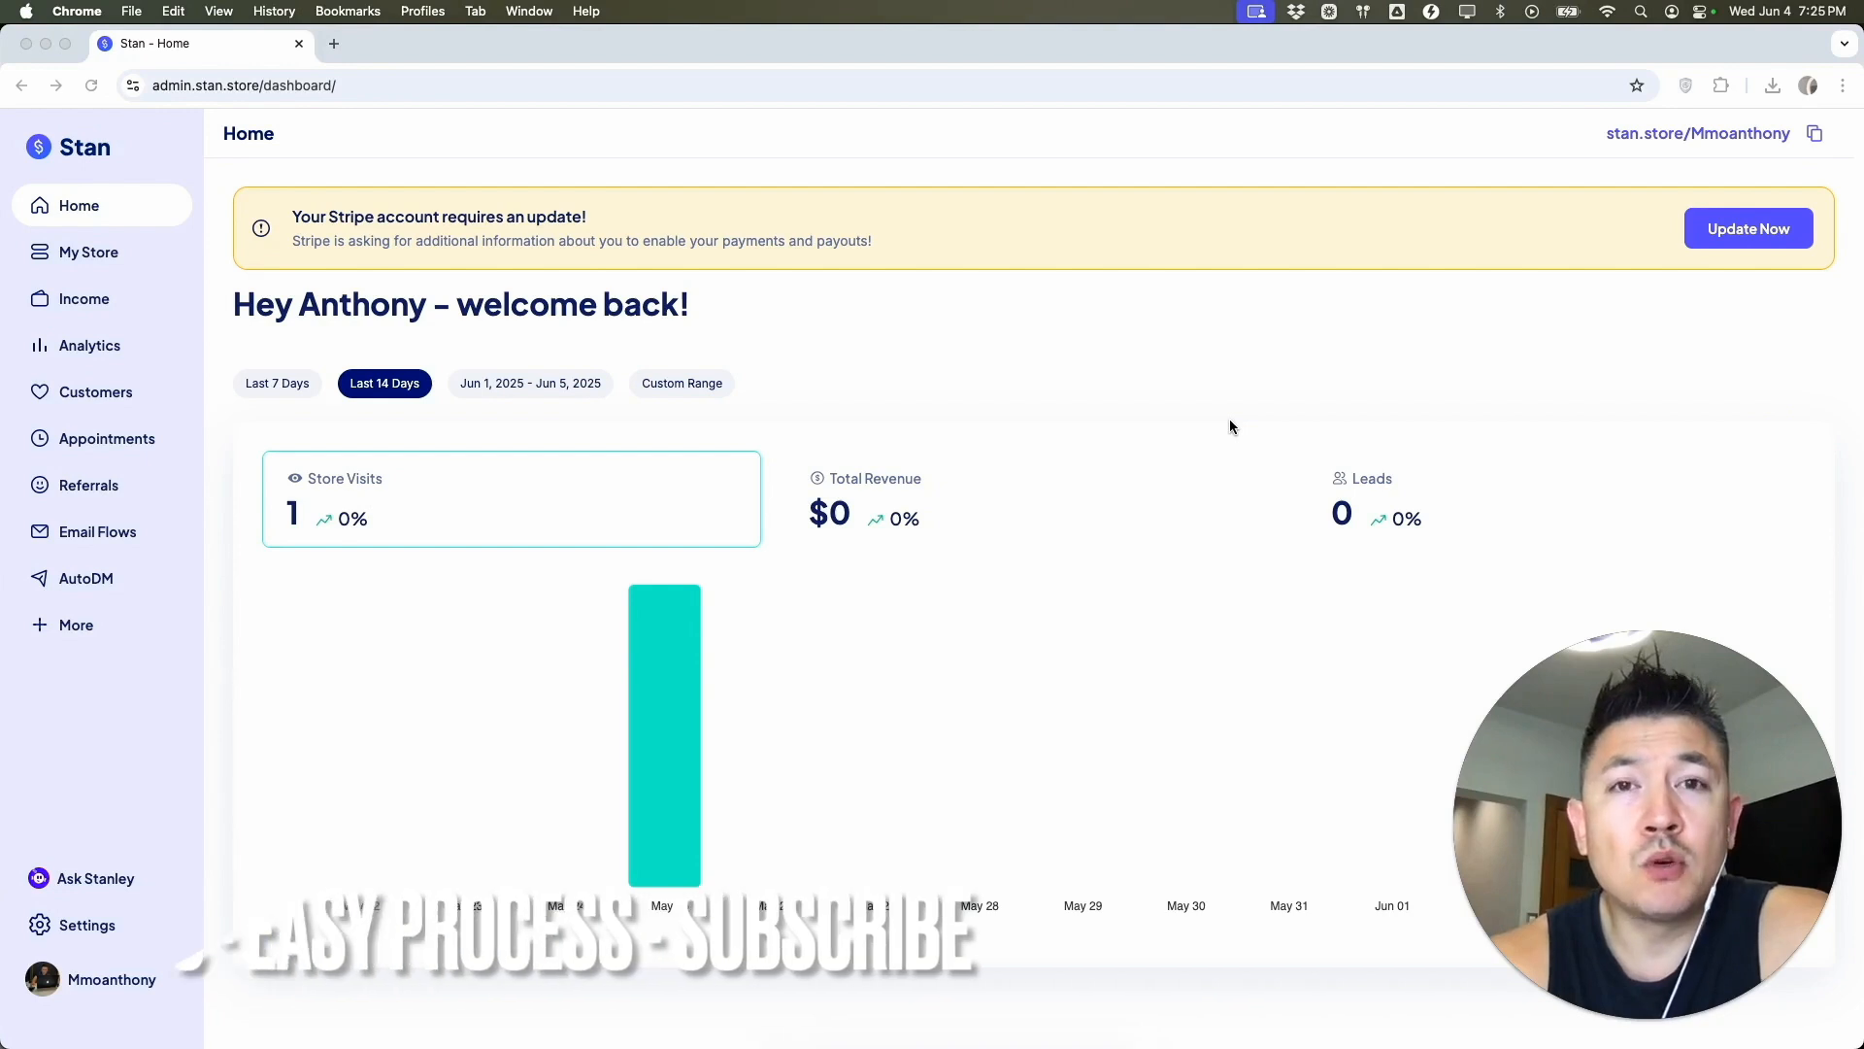
pyautogui.moveTo(1184, 415)
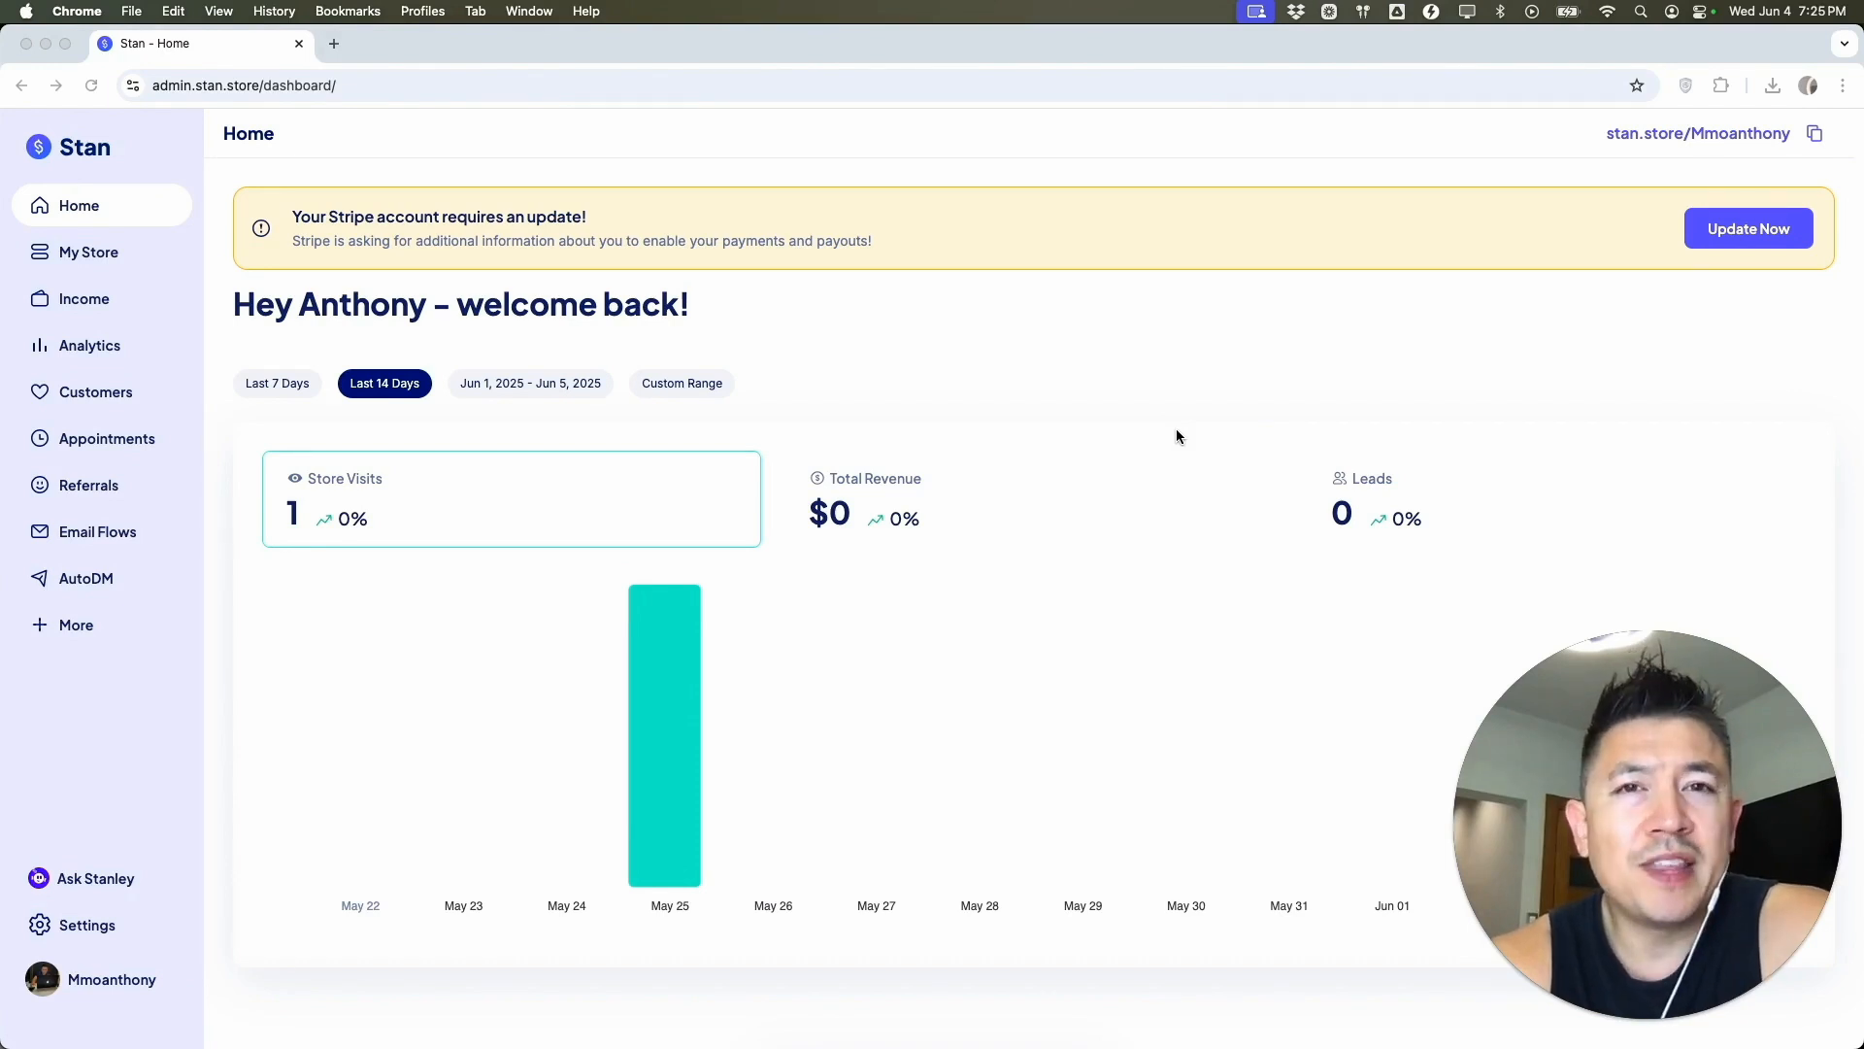
pyautogui.moveTo(697, 481)
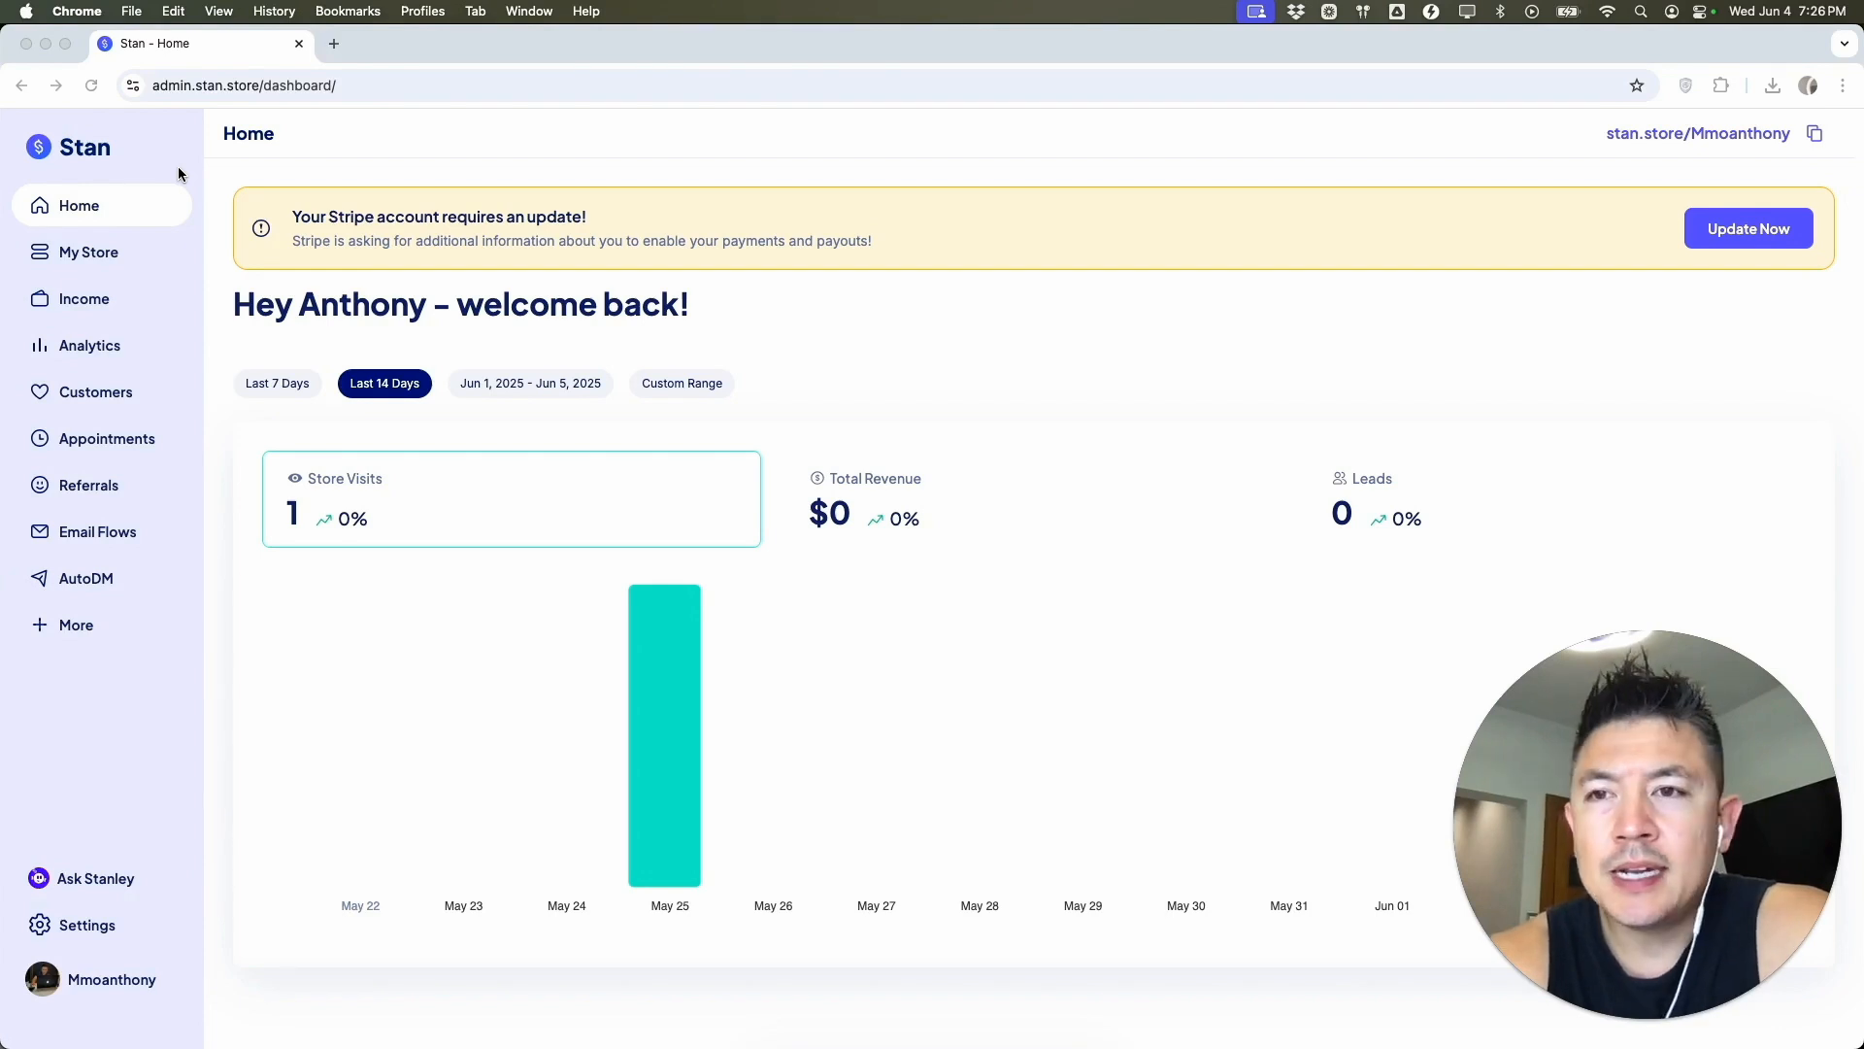
pyautogui.moveTo(851, 378)
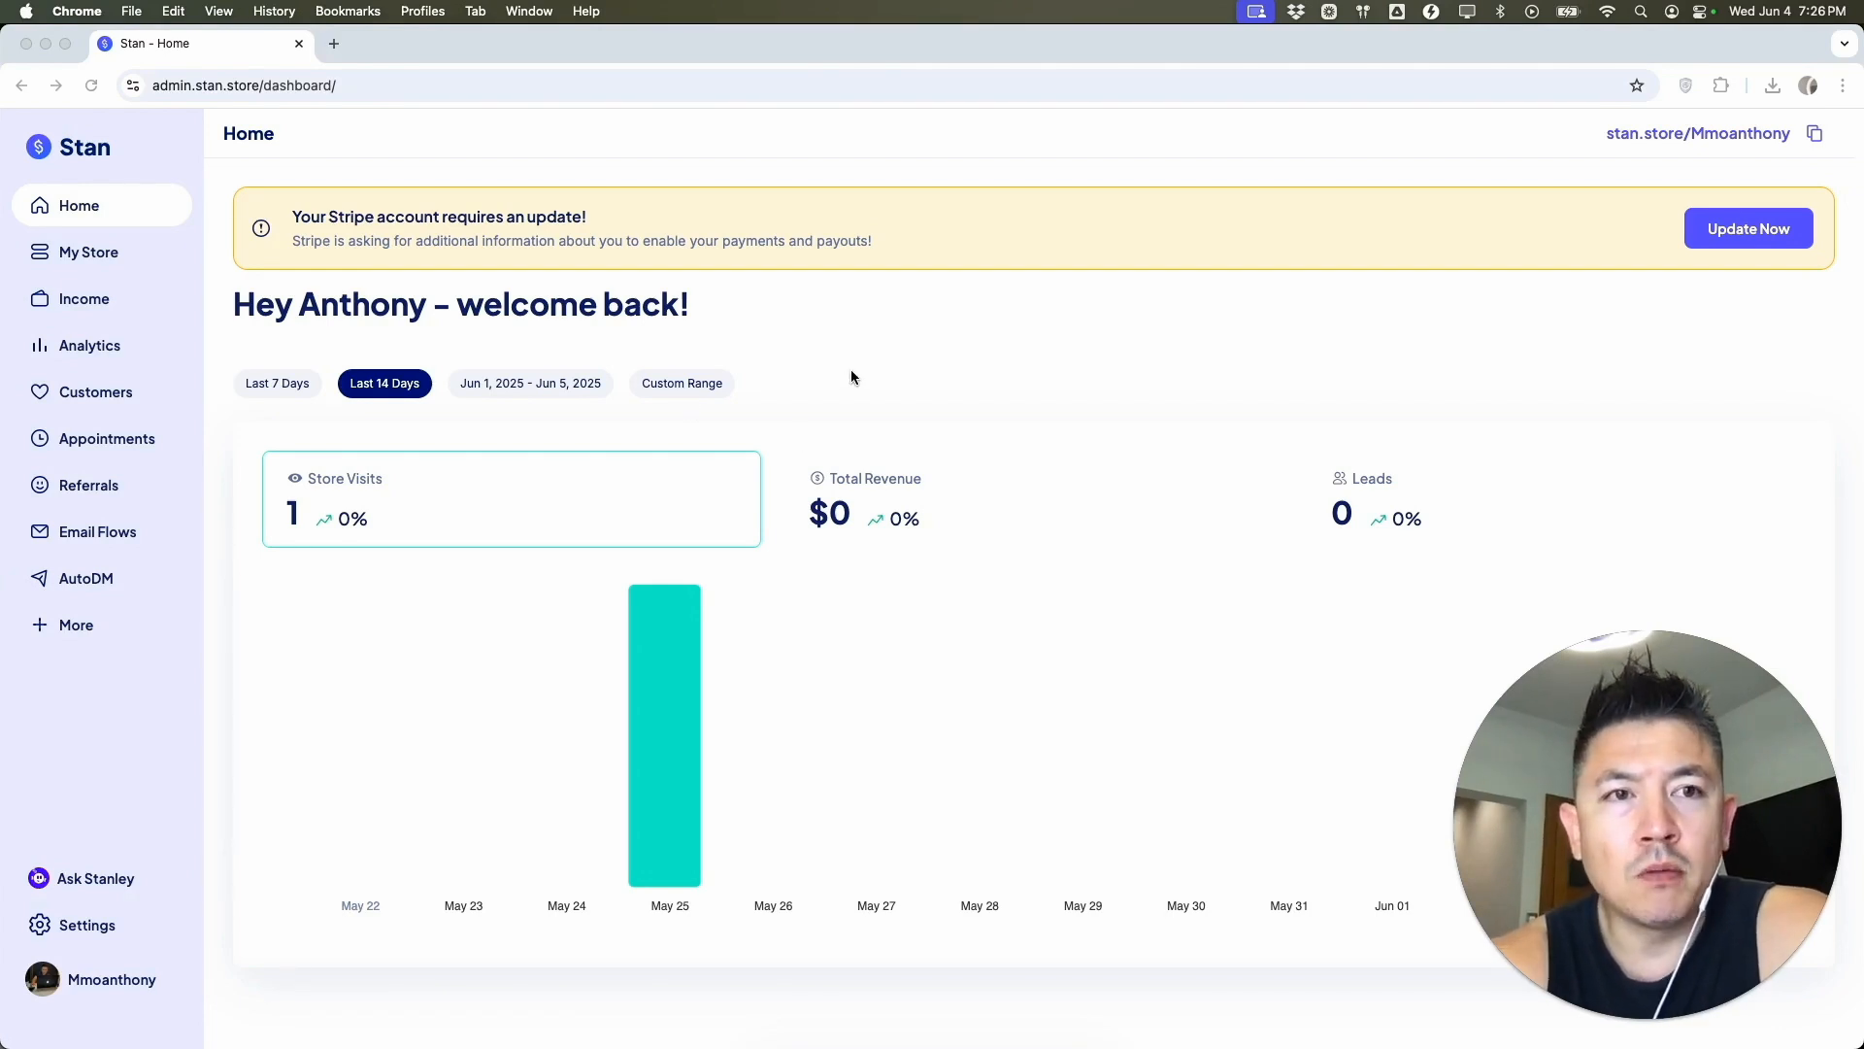
pyautogui.moveTo(130, 268)
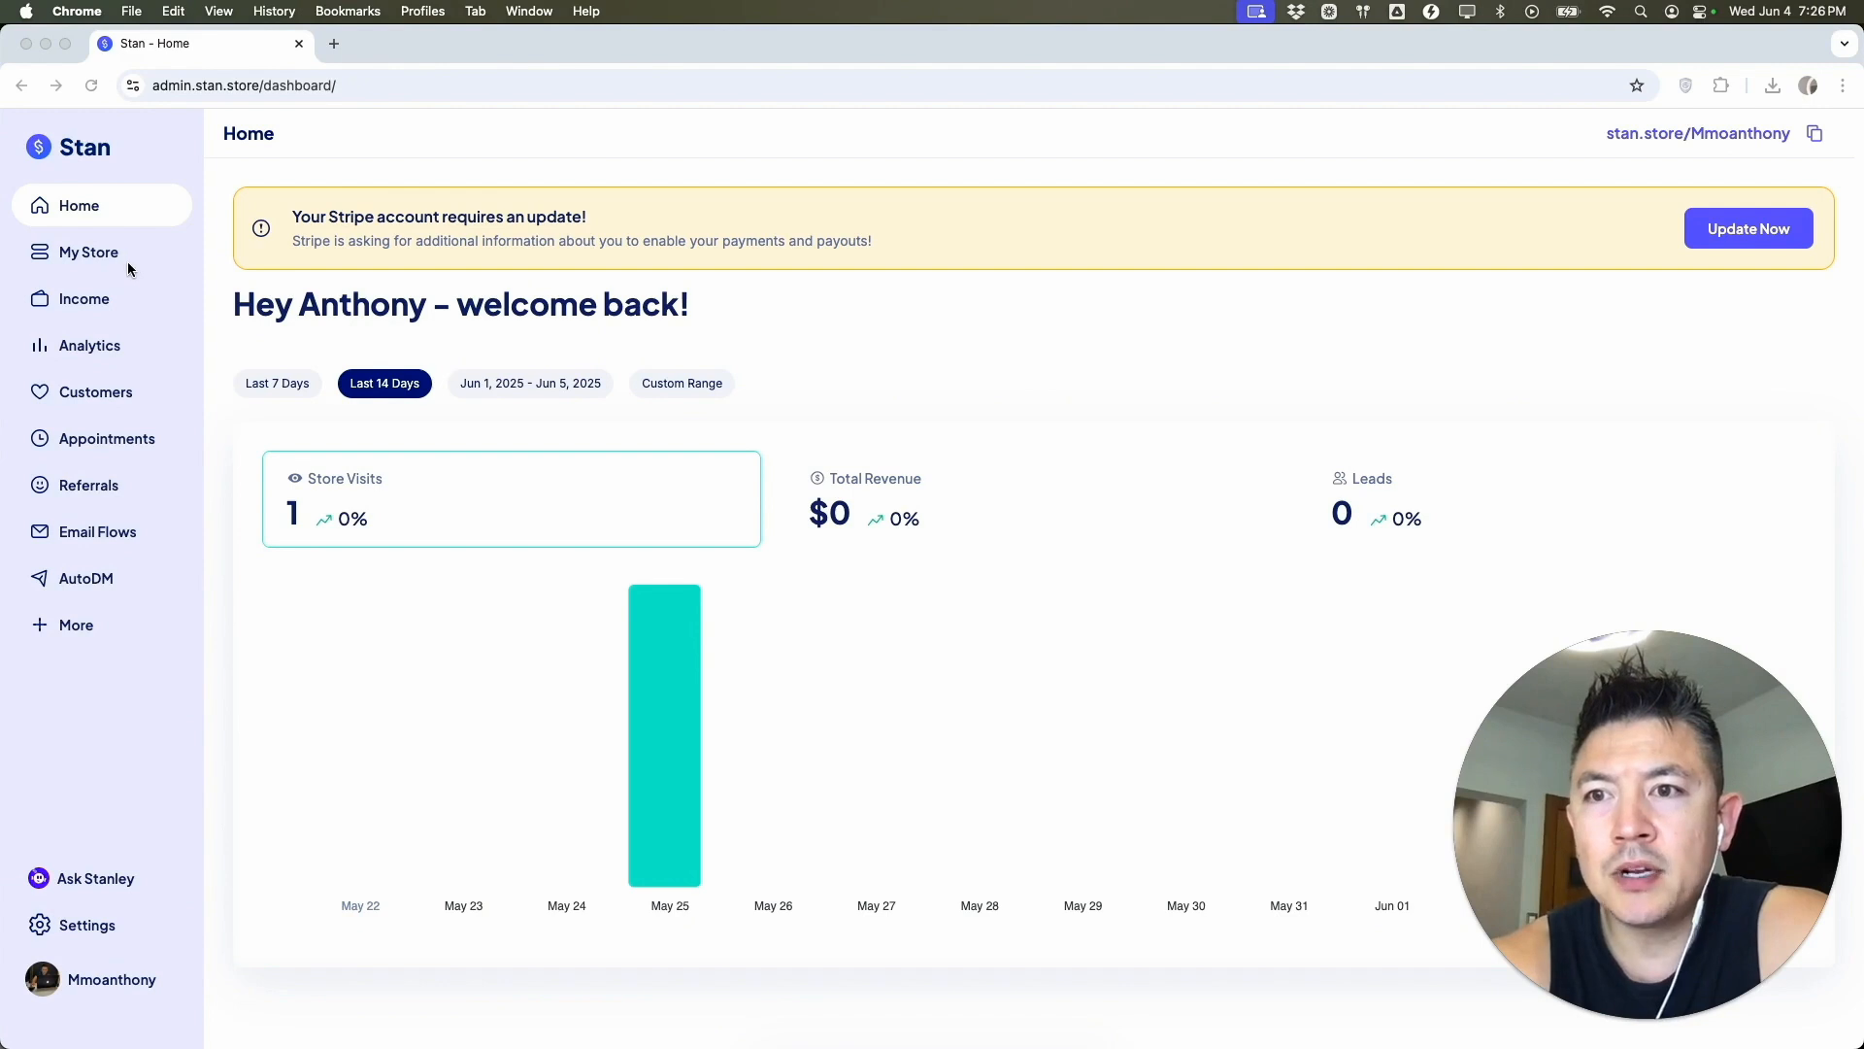
# Start a new product from the My Store product list, reaching the product type chooser.
pyautogui.click(89, 251)
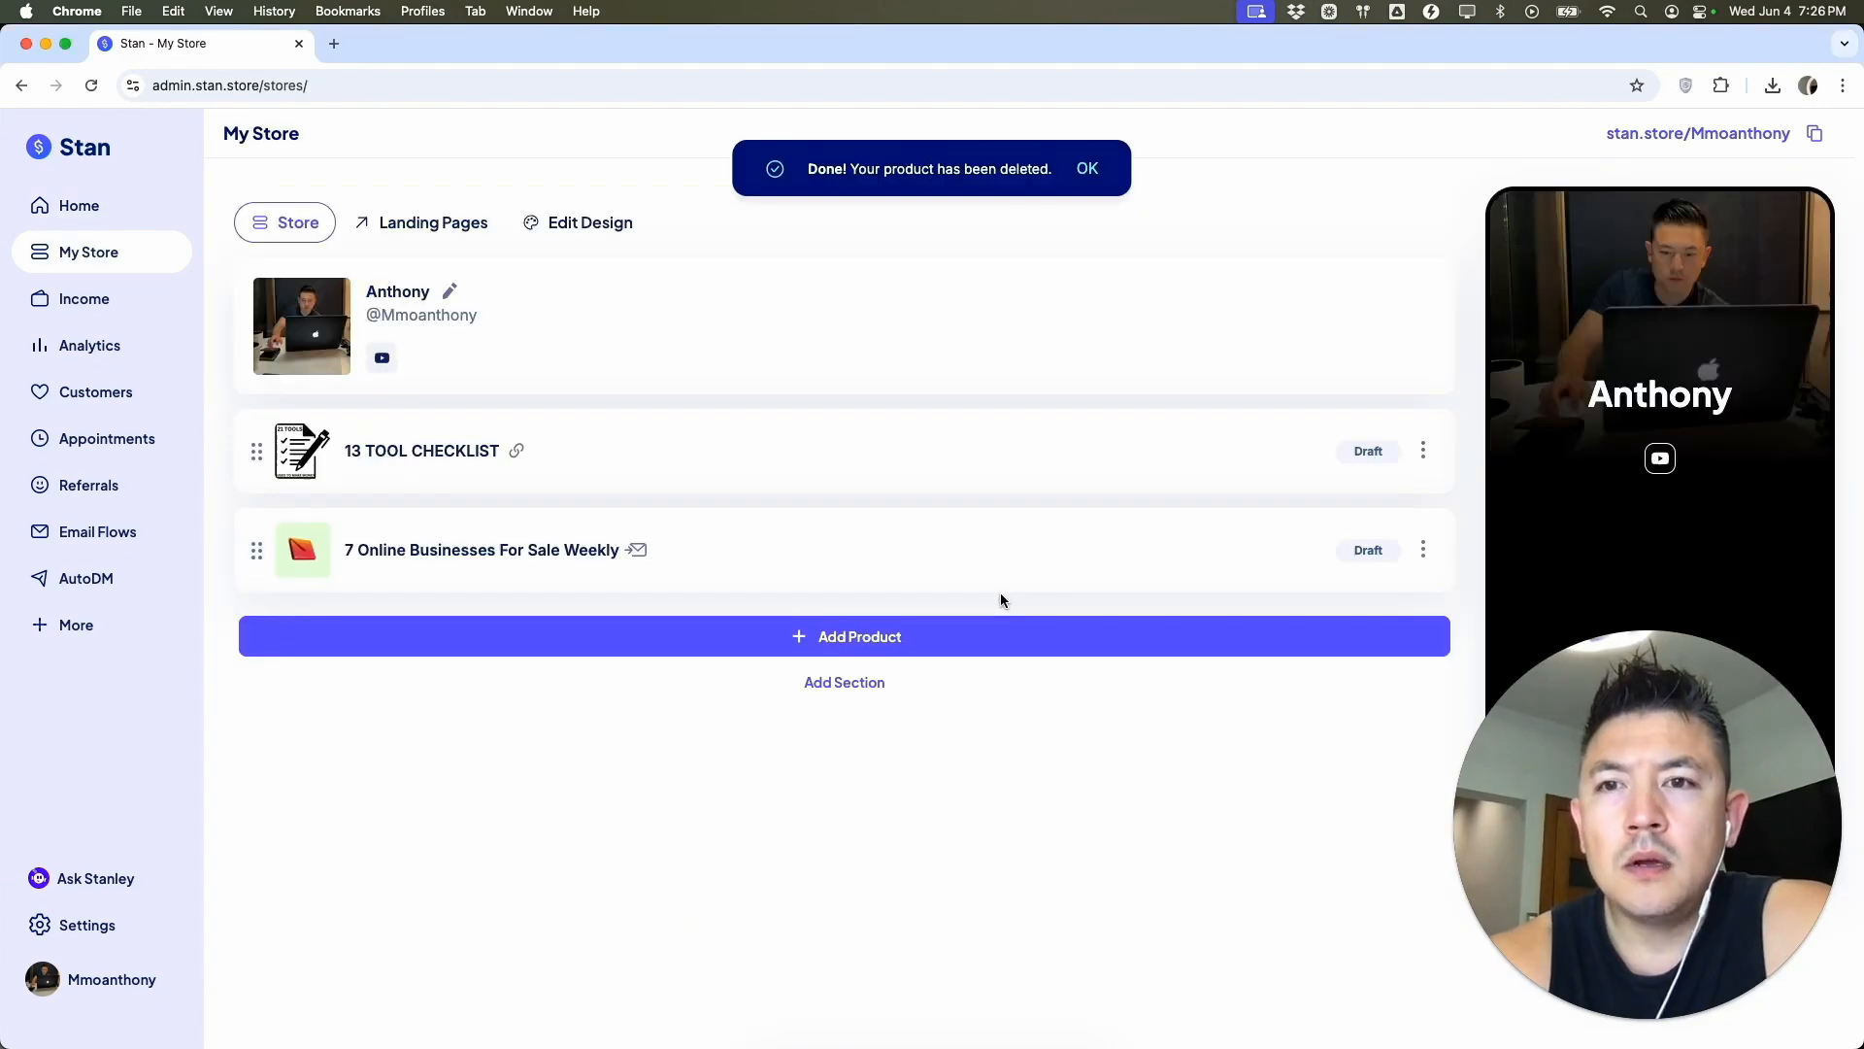
pyautogui.moveTo(588, 425)
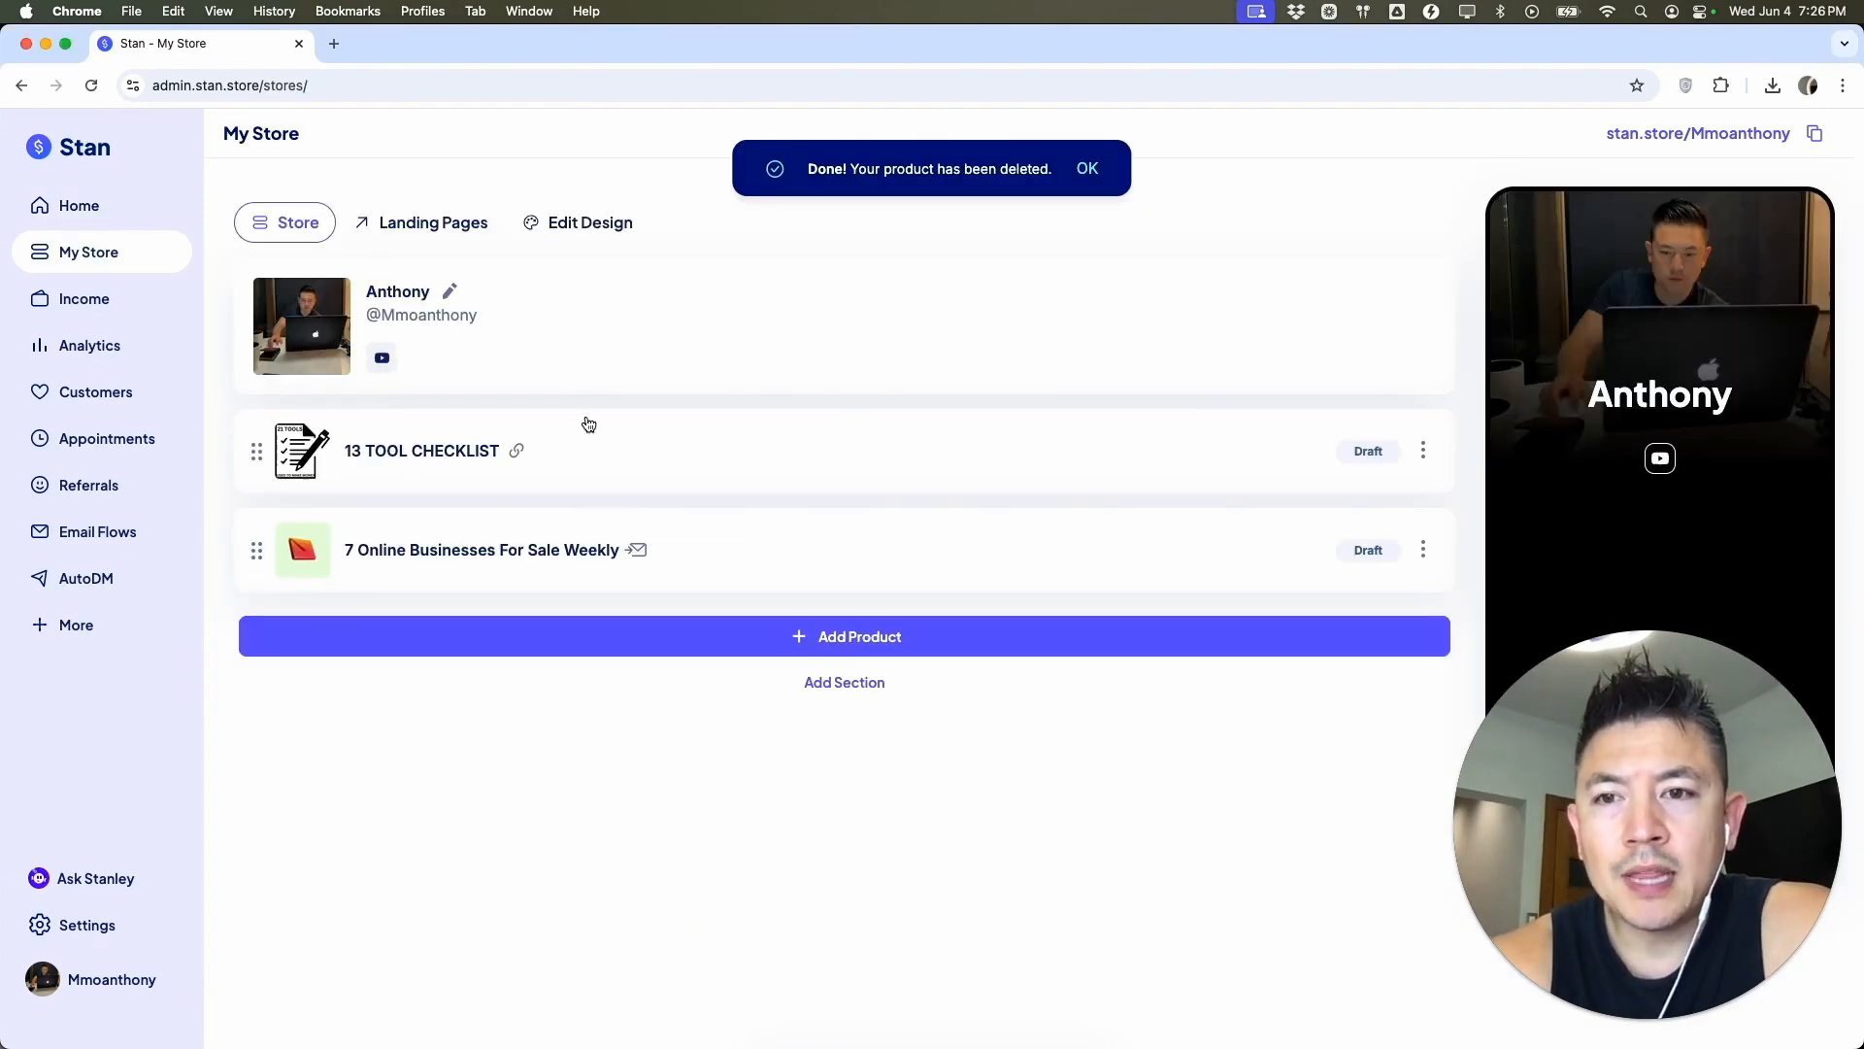
pyautogui.click(1086, 167)
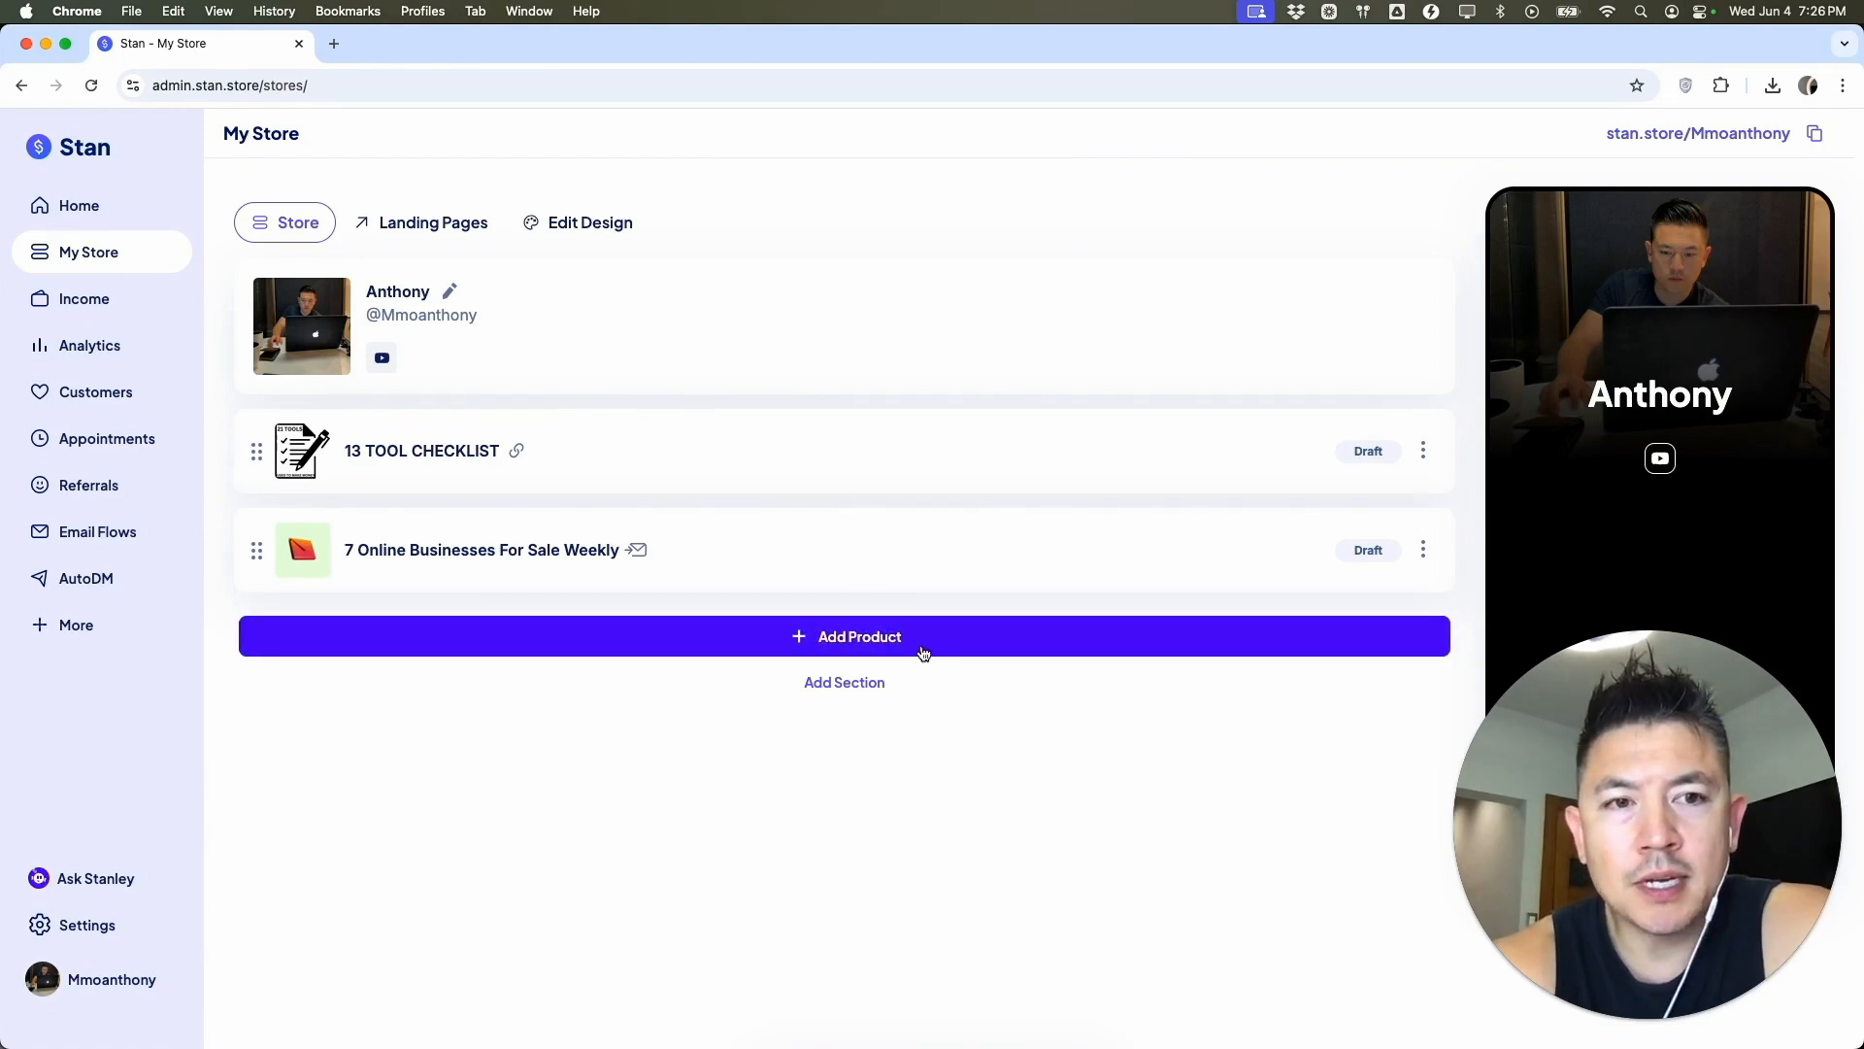
pyautogui.click(845, 637)
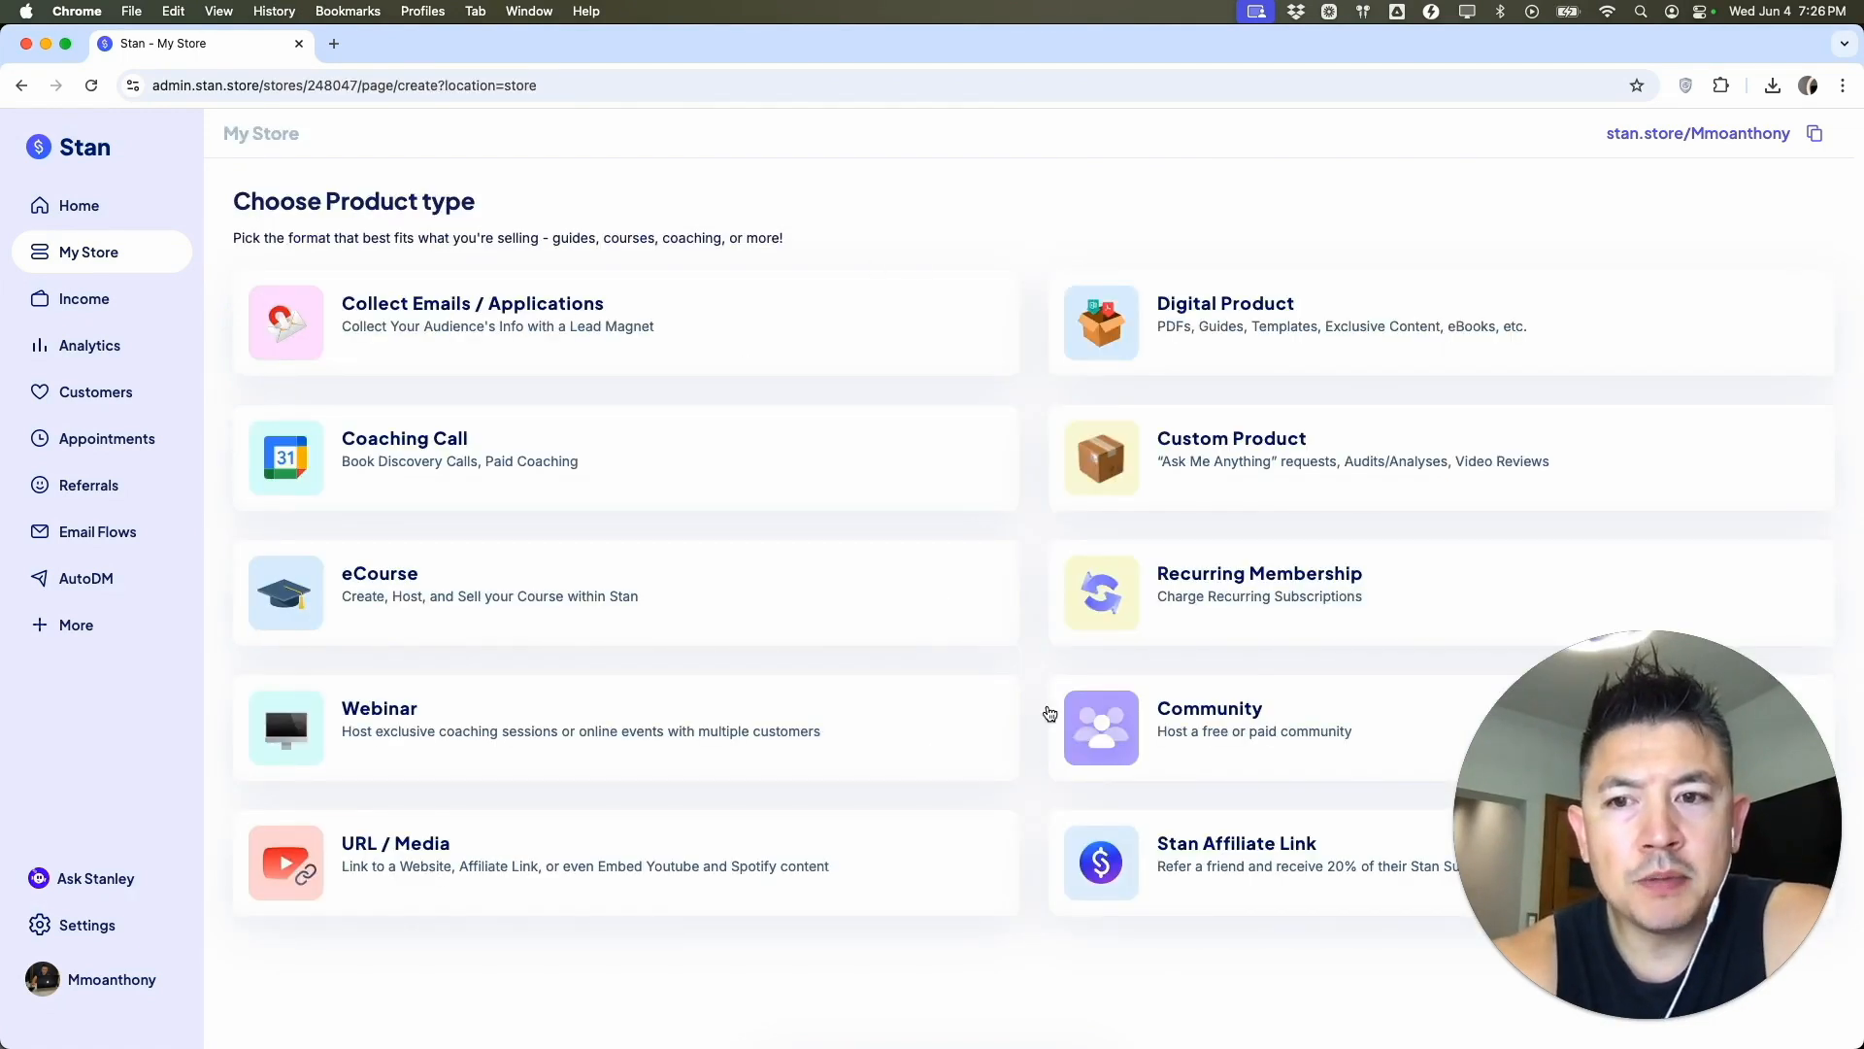
# Make it a digital product with the poolside photo as its thumbnail.
pyautogui.click(1225, 303)
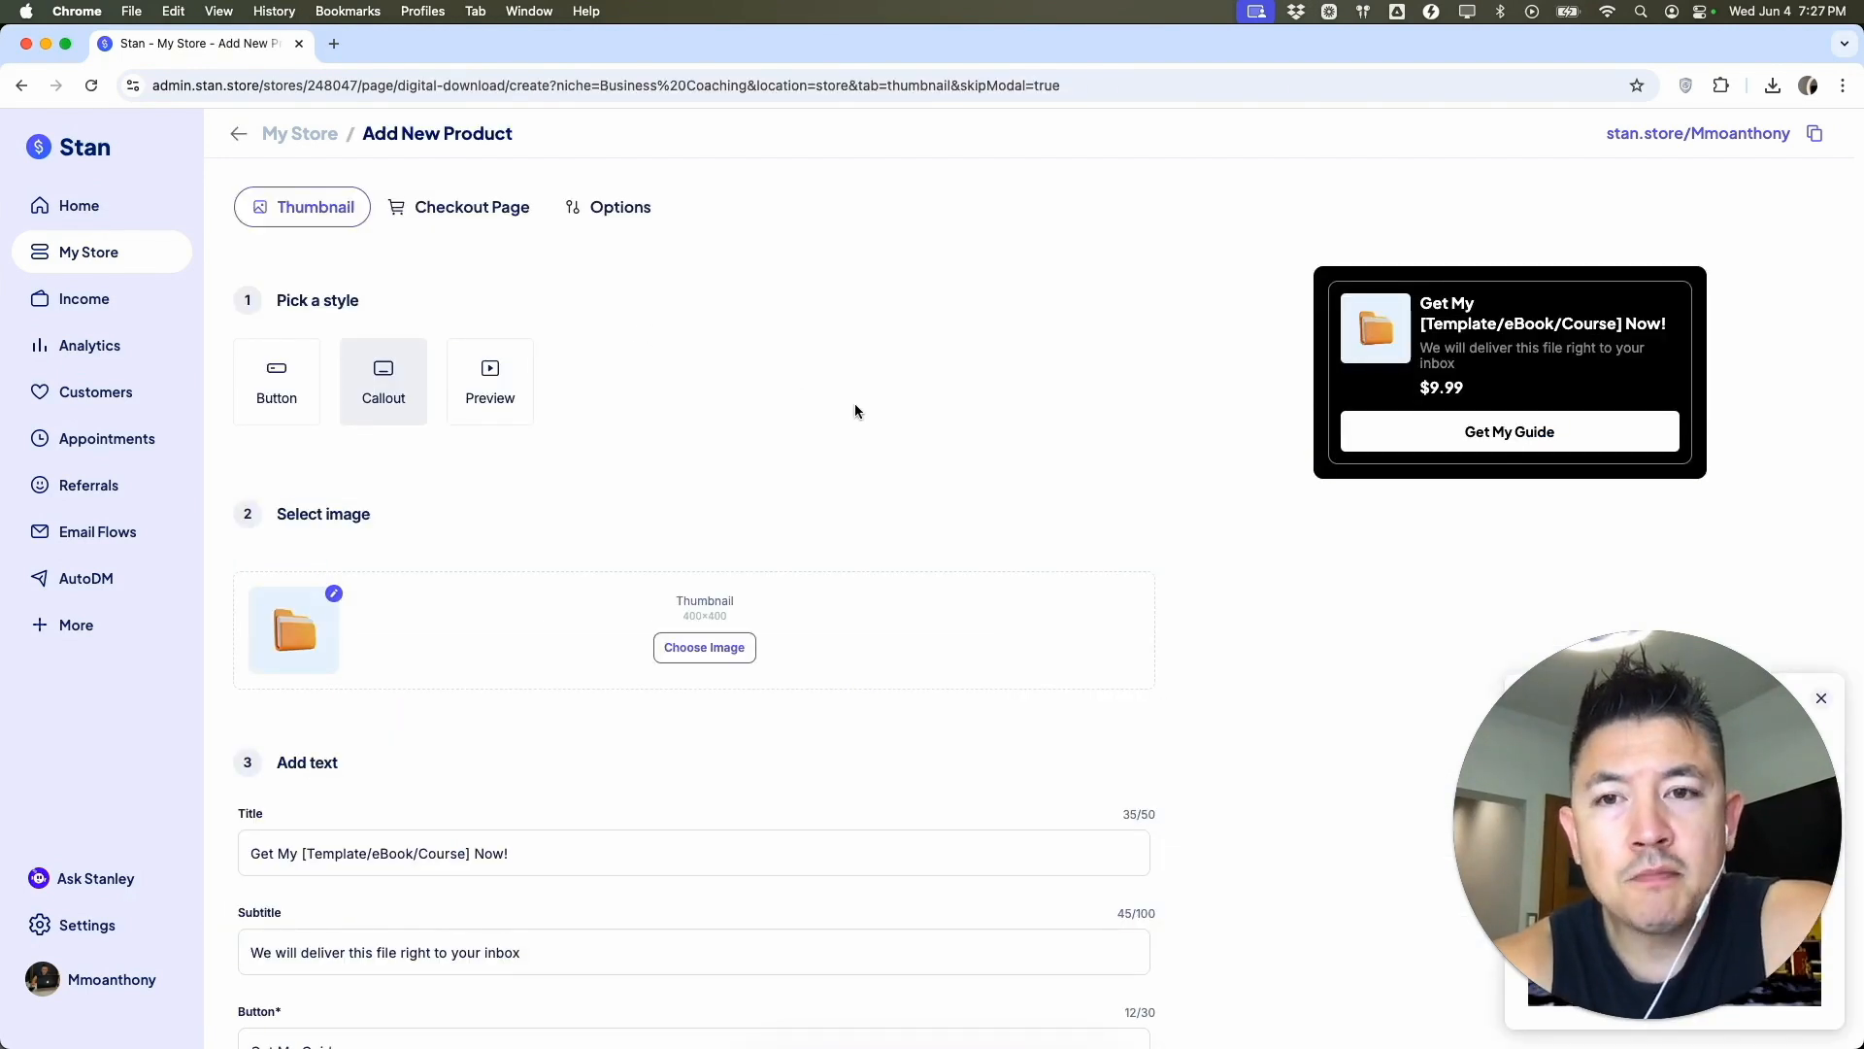
pyautogui.scroll(-3)
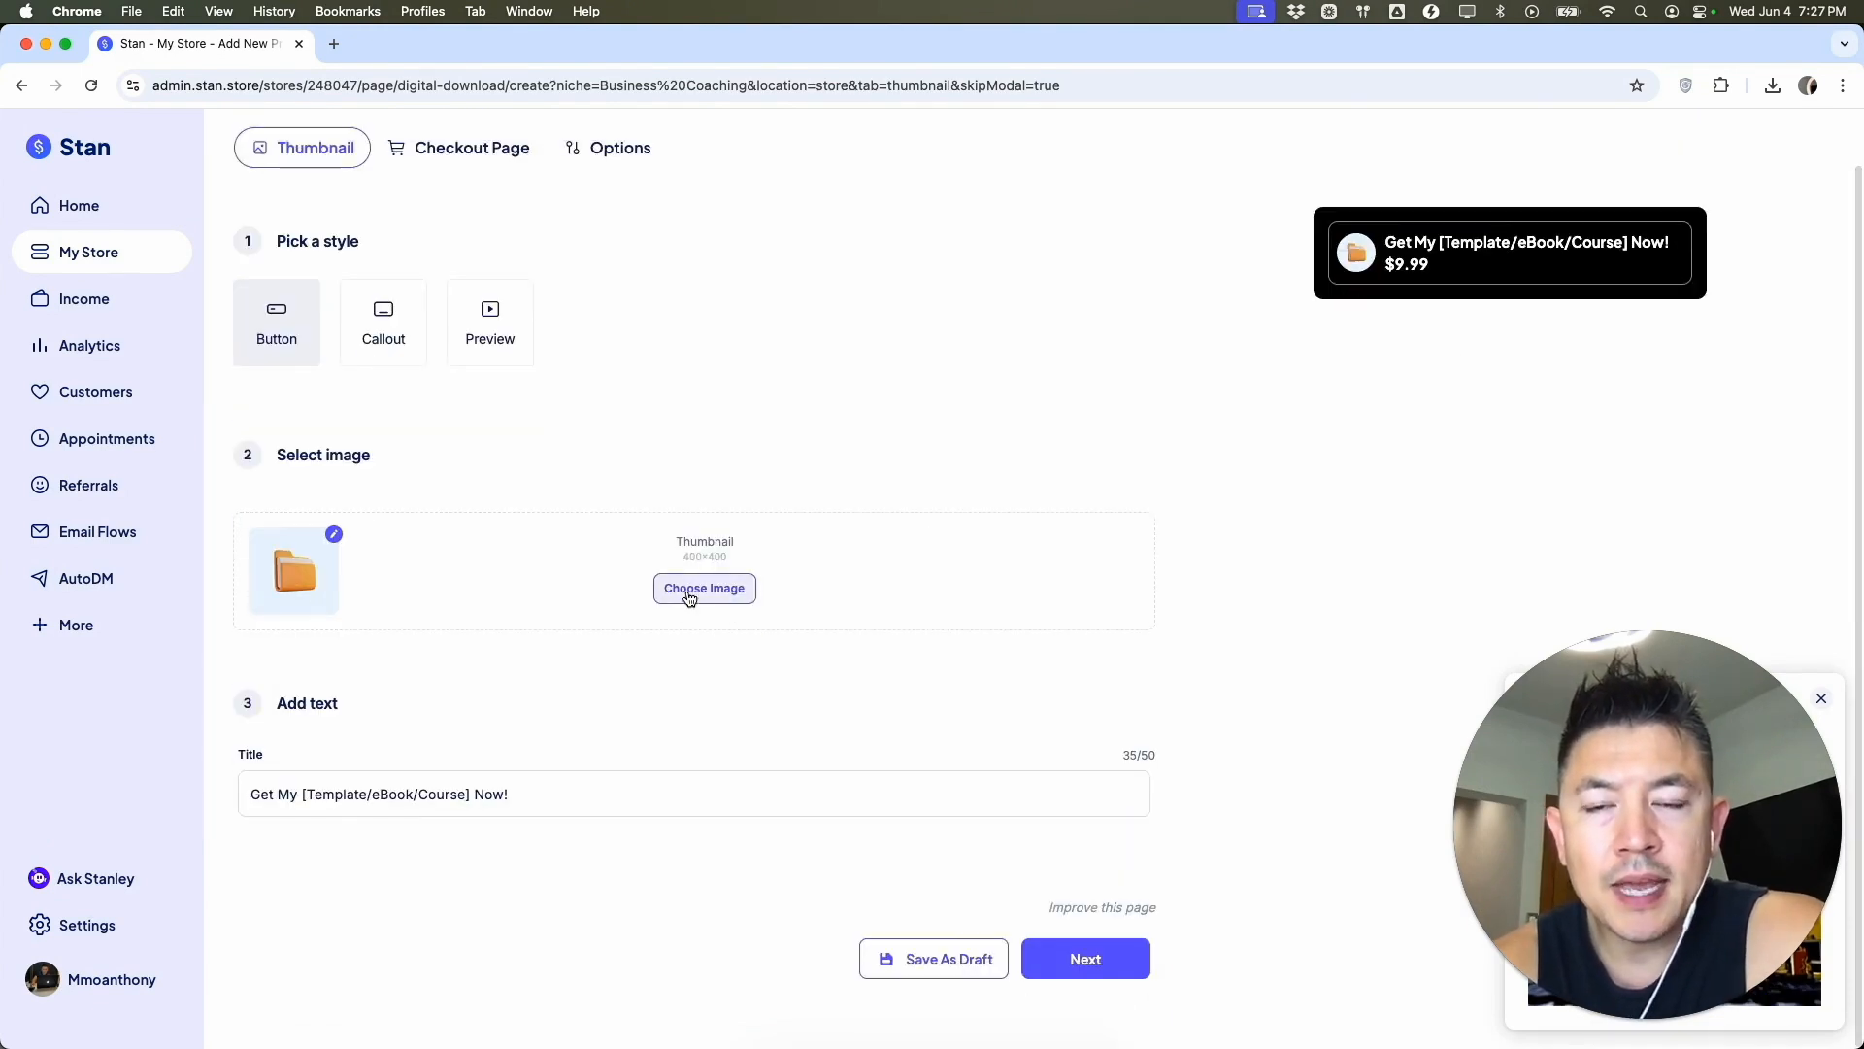
pyautogui.click(703, 587)
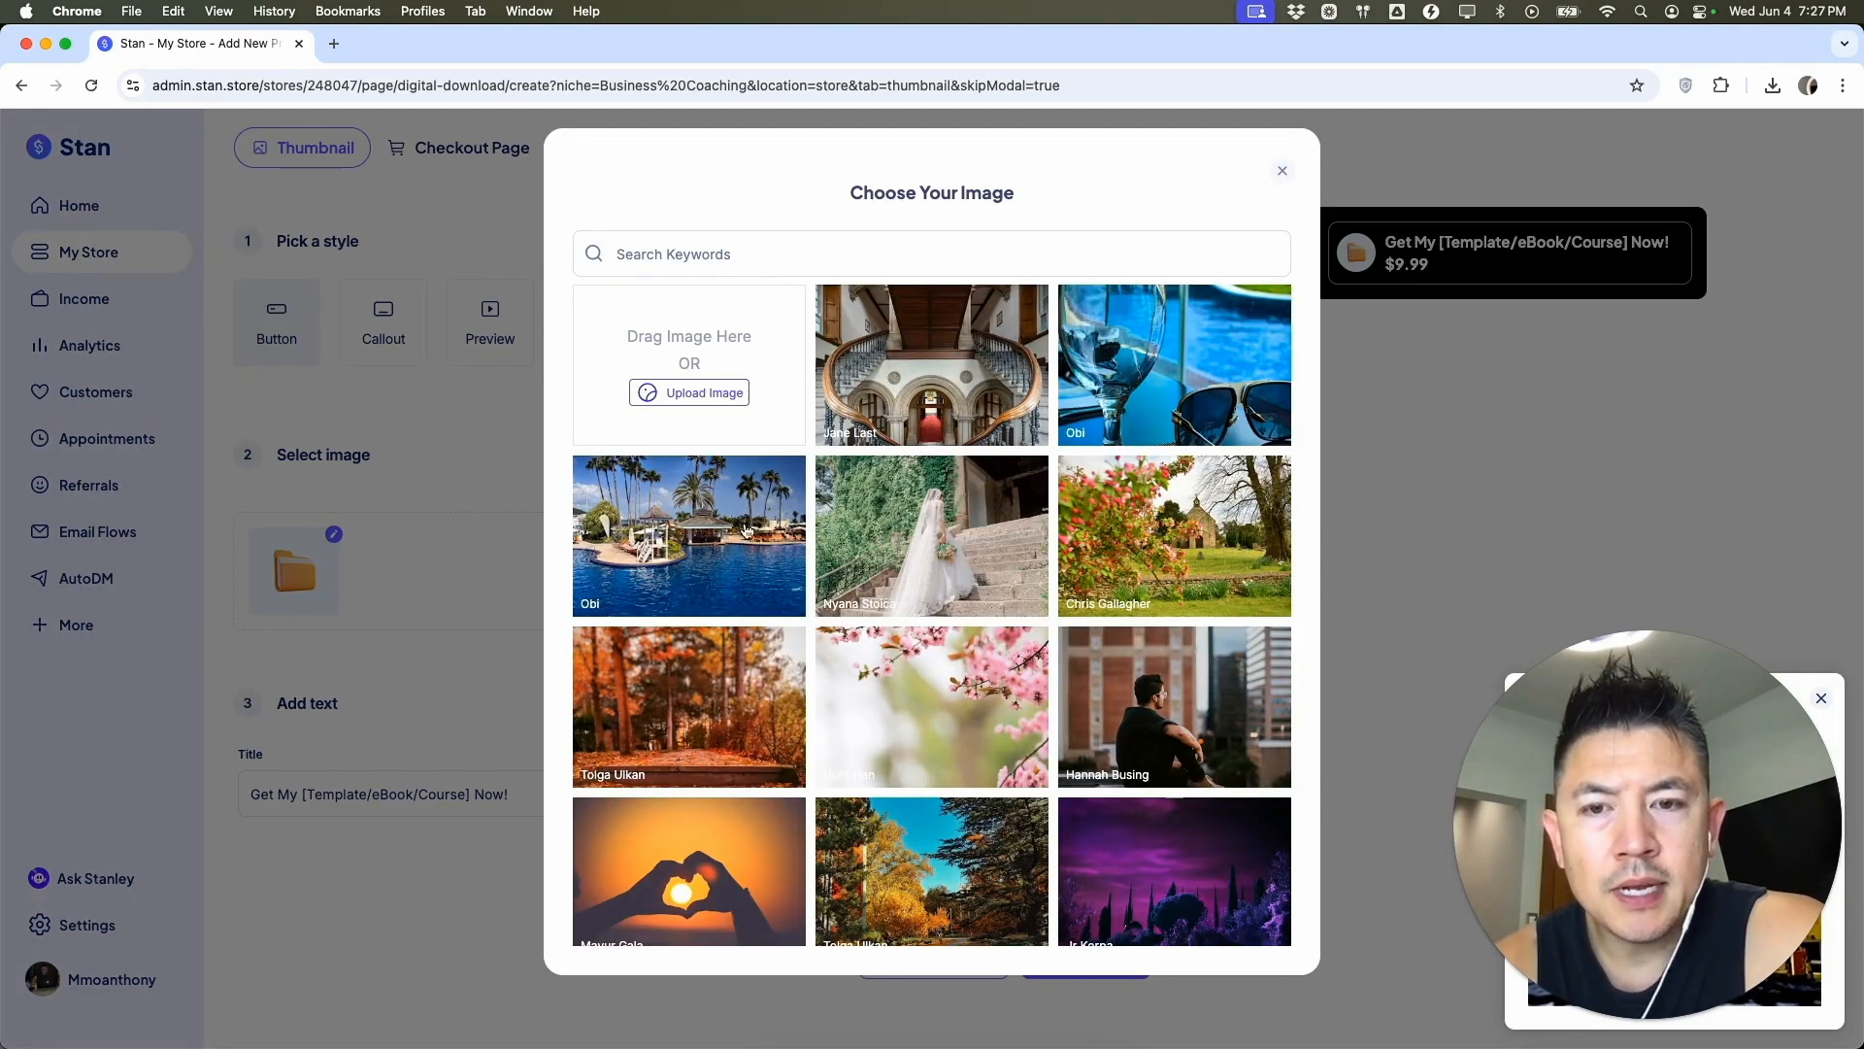
pyautogui.click(1281, 171)
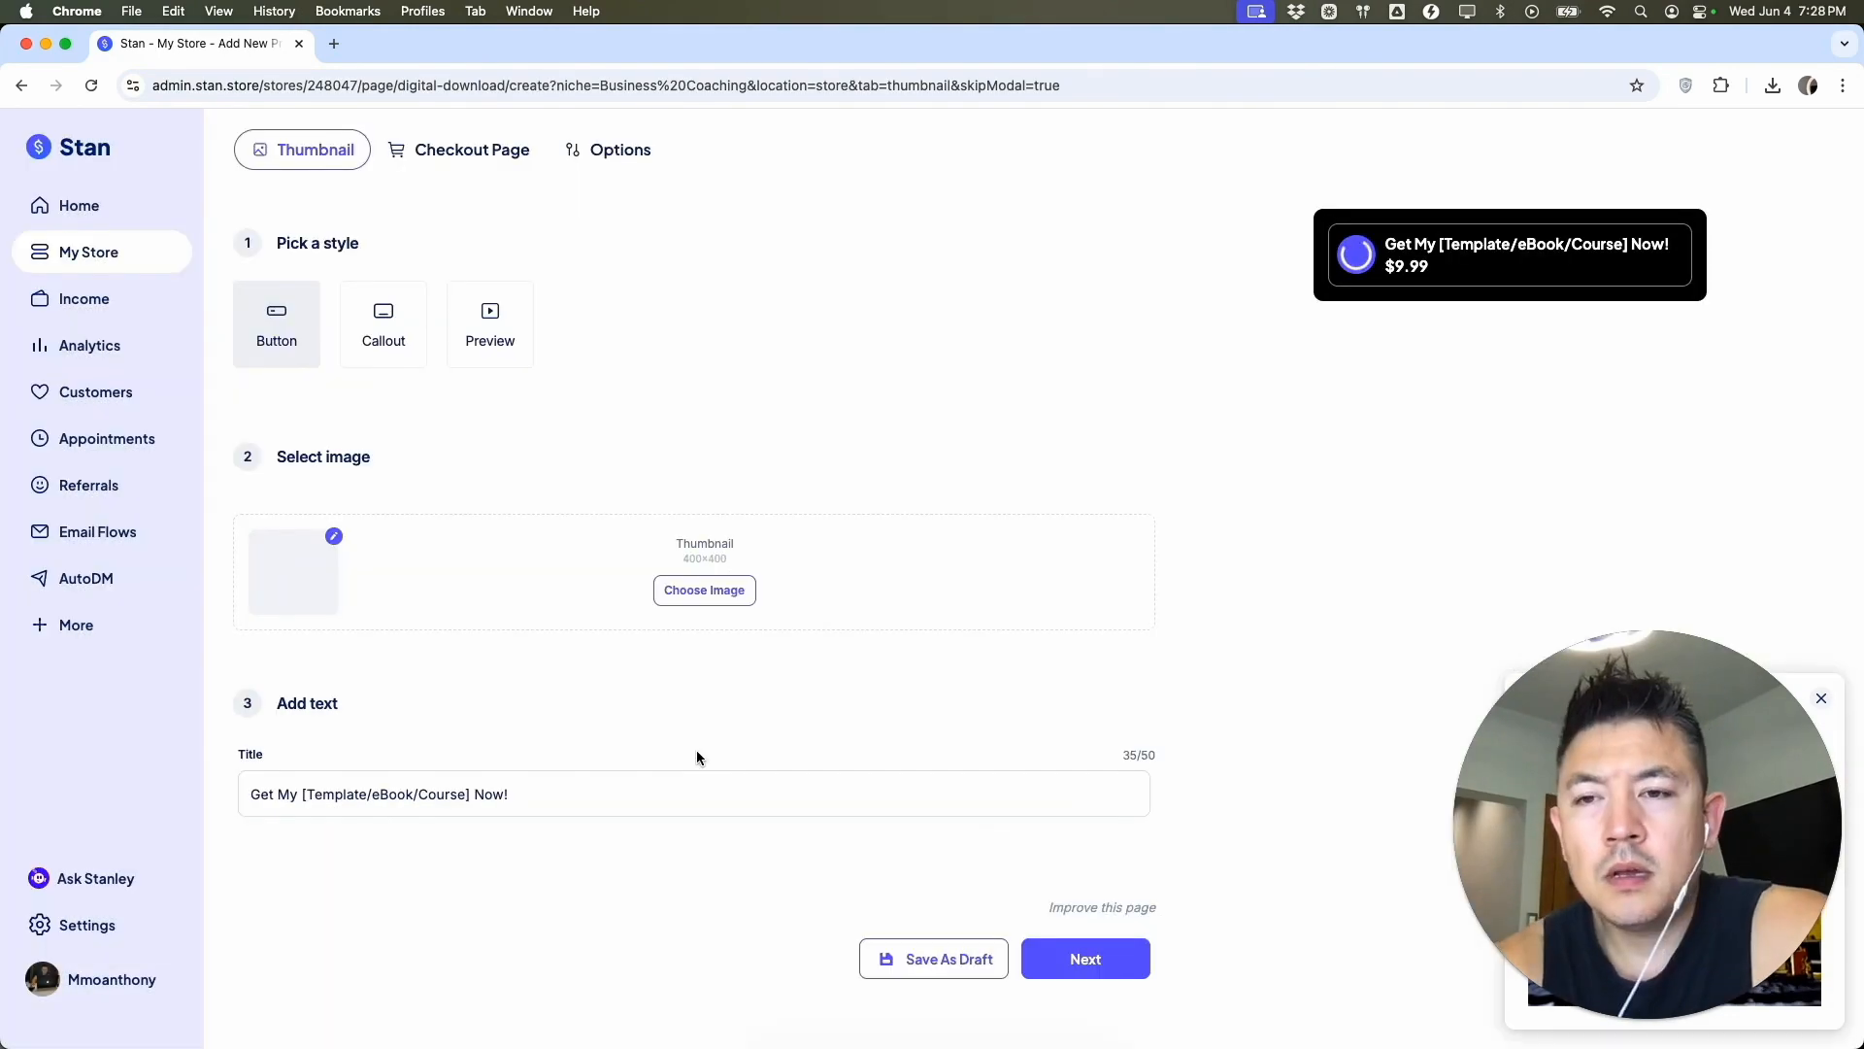
# Retitle the product 'GET THE BEST RECIPES EVER' and move on to the checkout page.
pyautogui.click(703, 590)
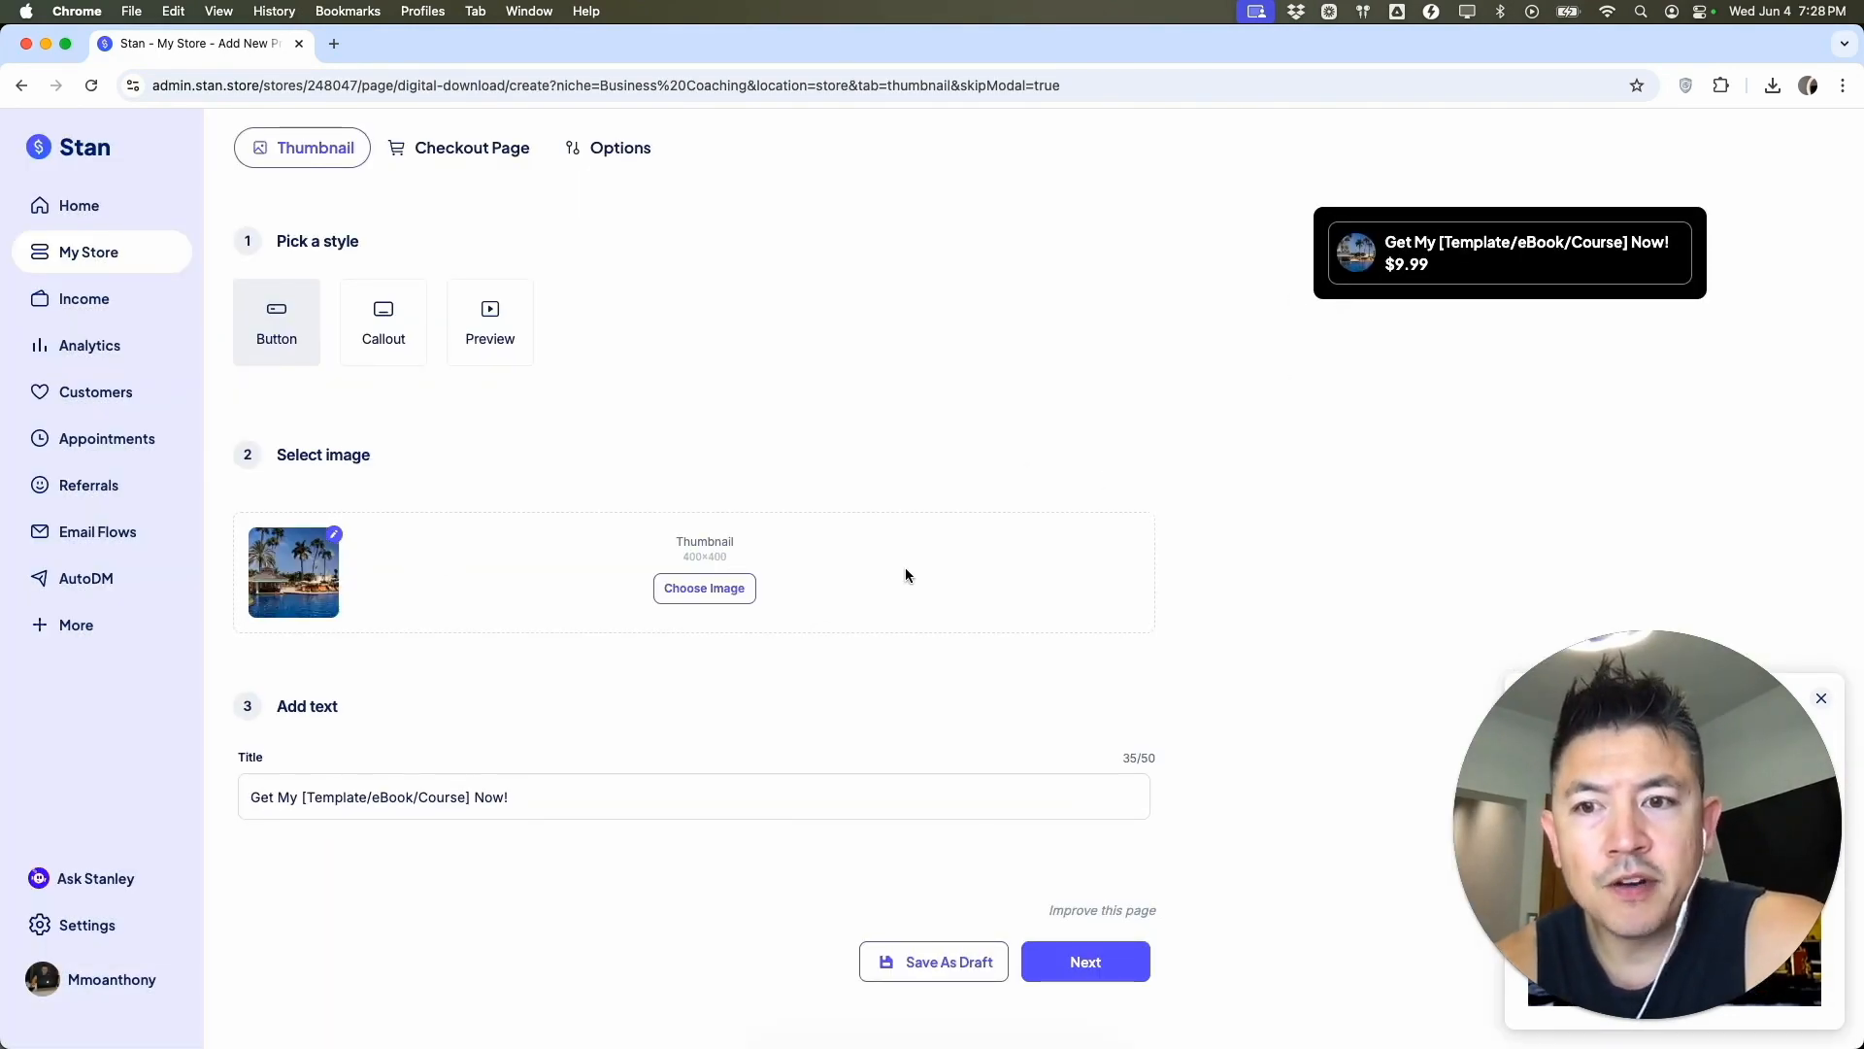
pyautogui.write('GET THE BEST RECIPES EVER')
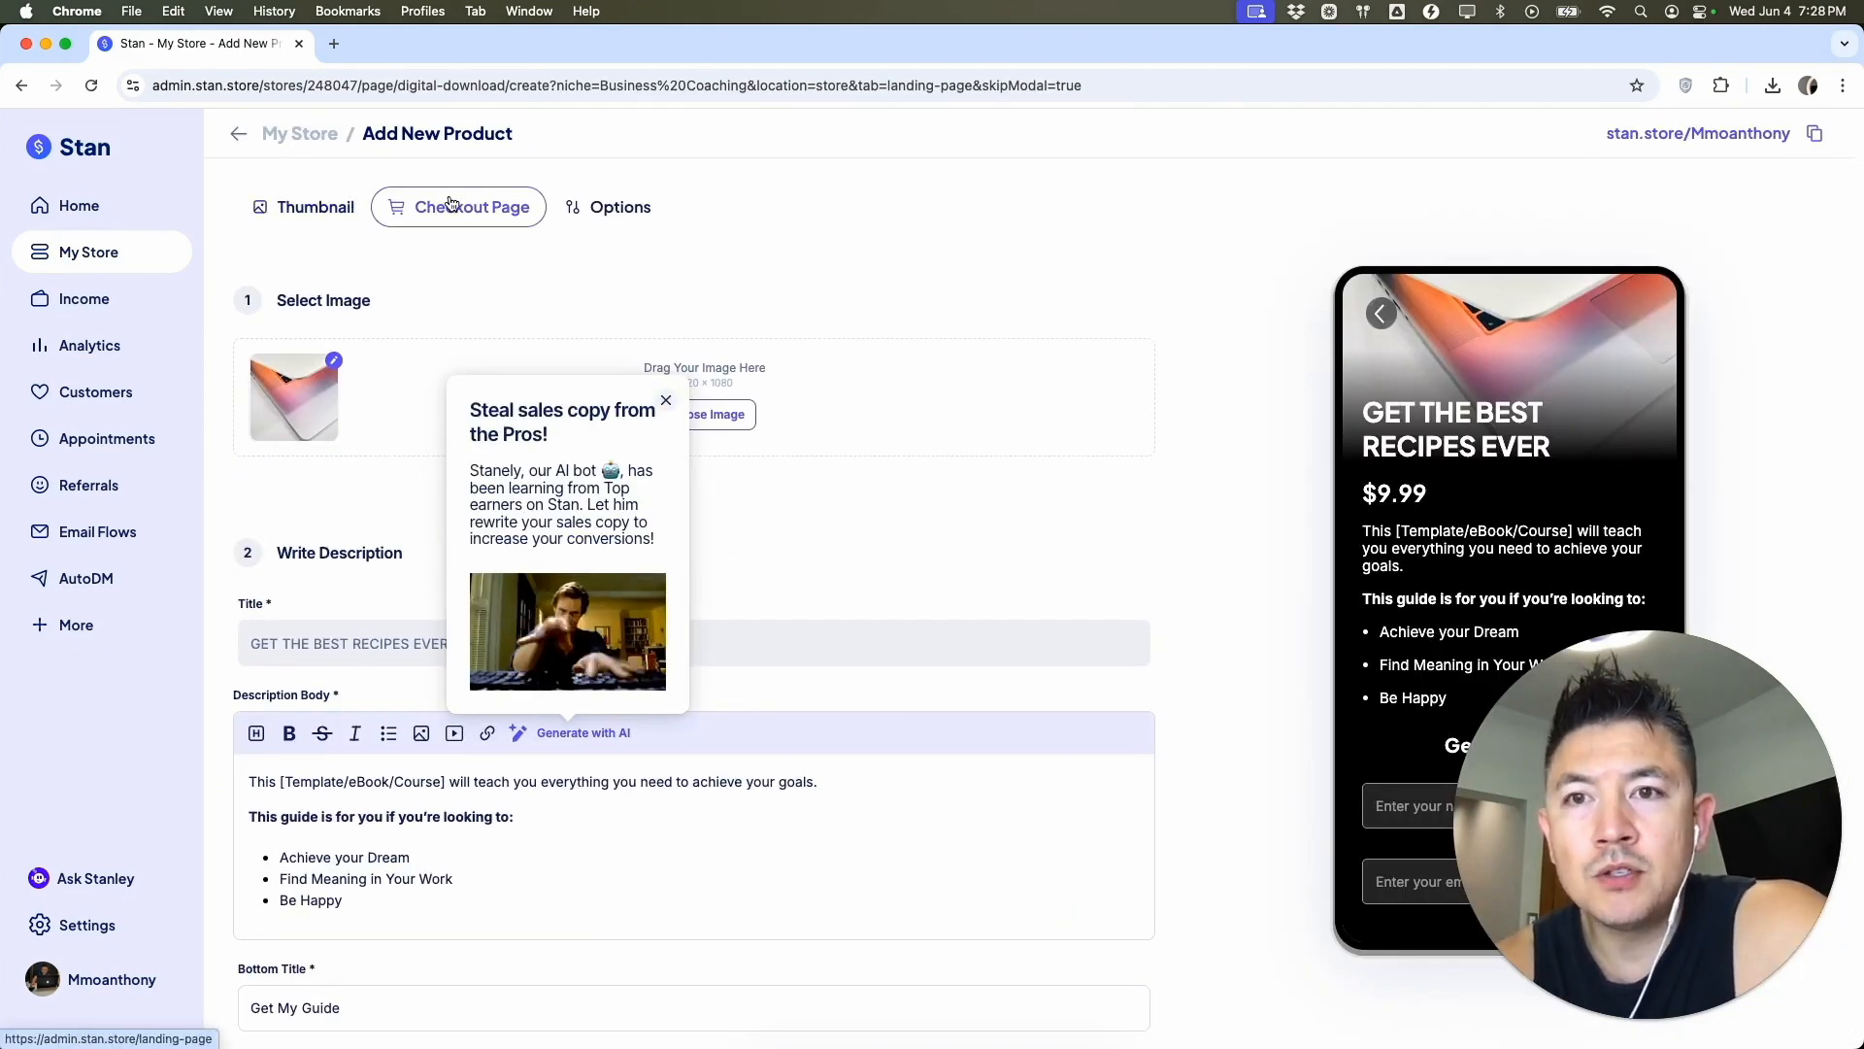
# Dismiss the Stanley tip and accept the cropped taco photo as the checkout header image.
pyautogui.click(666, 400)
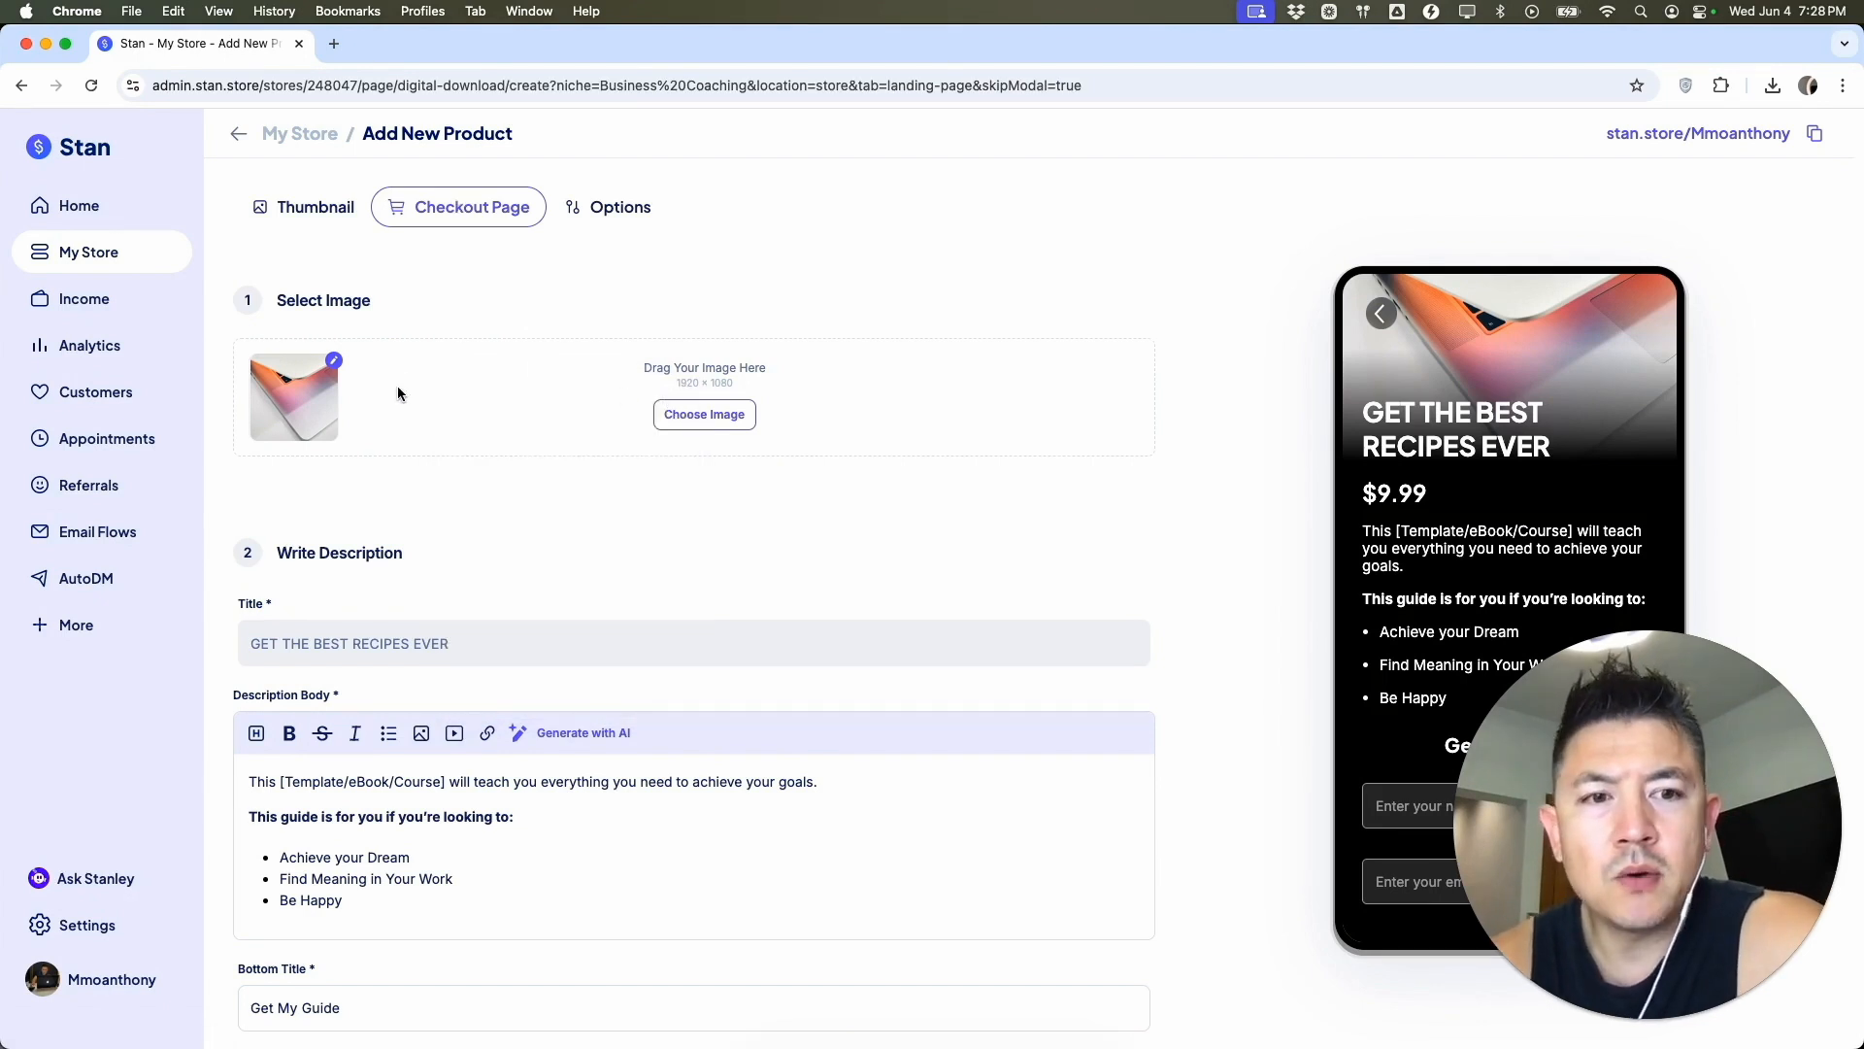
pyautogui.moveTo(431, 406)
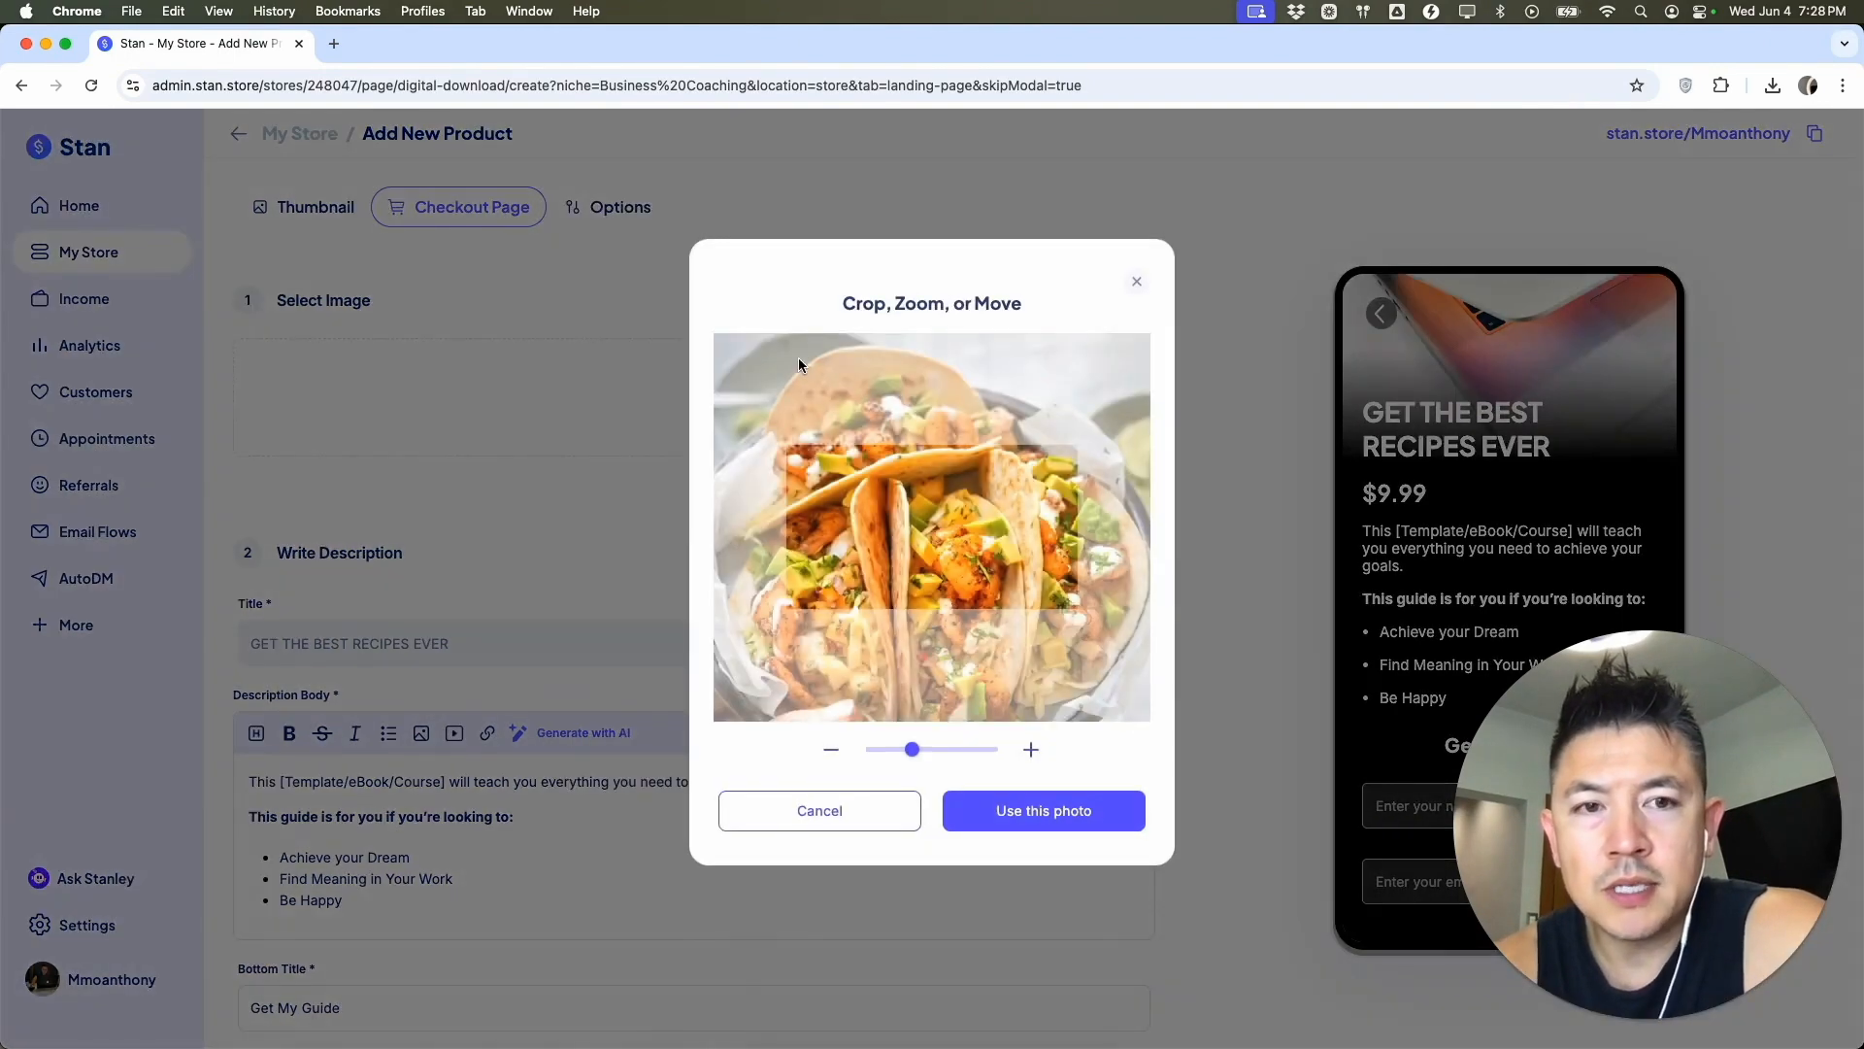
pyautogui.click(1041, 810)
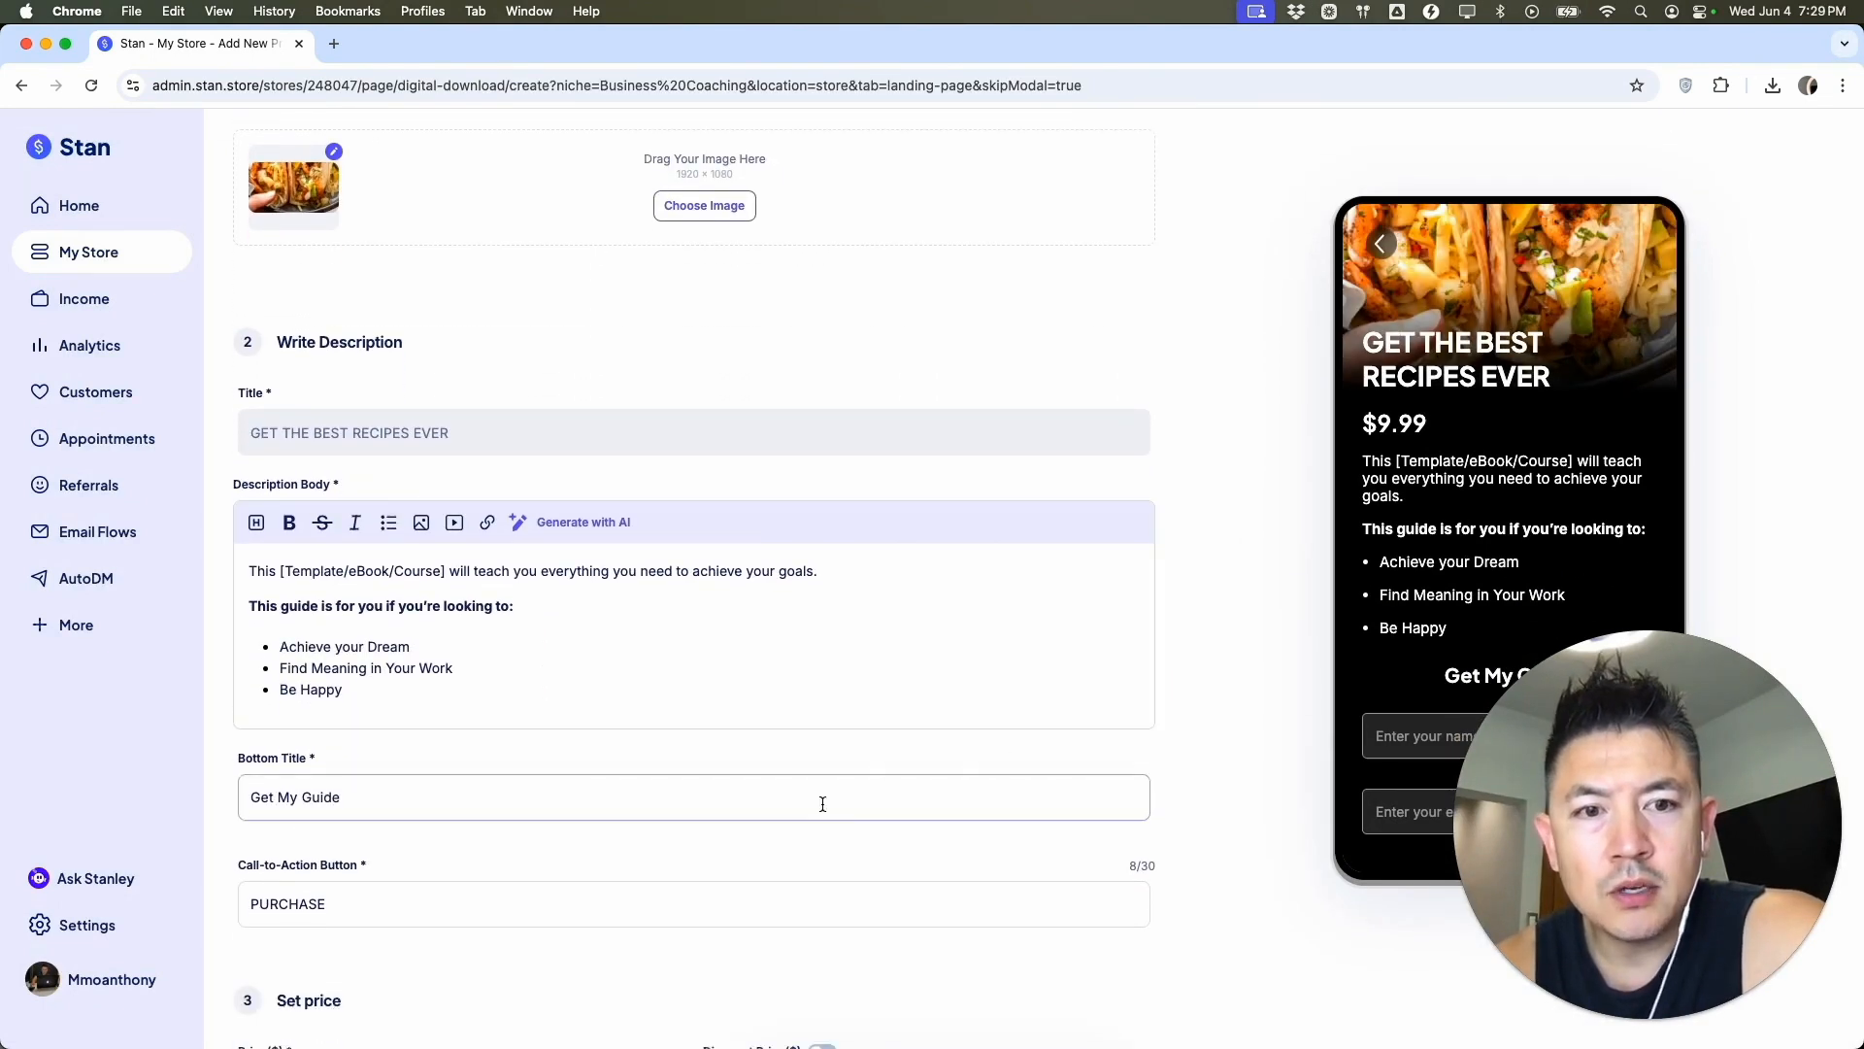
# Enter 100 in the Price($) field and bring the upload section into view.
pyautogui.scroll(-3)
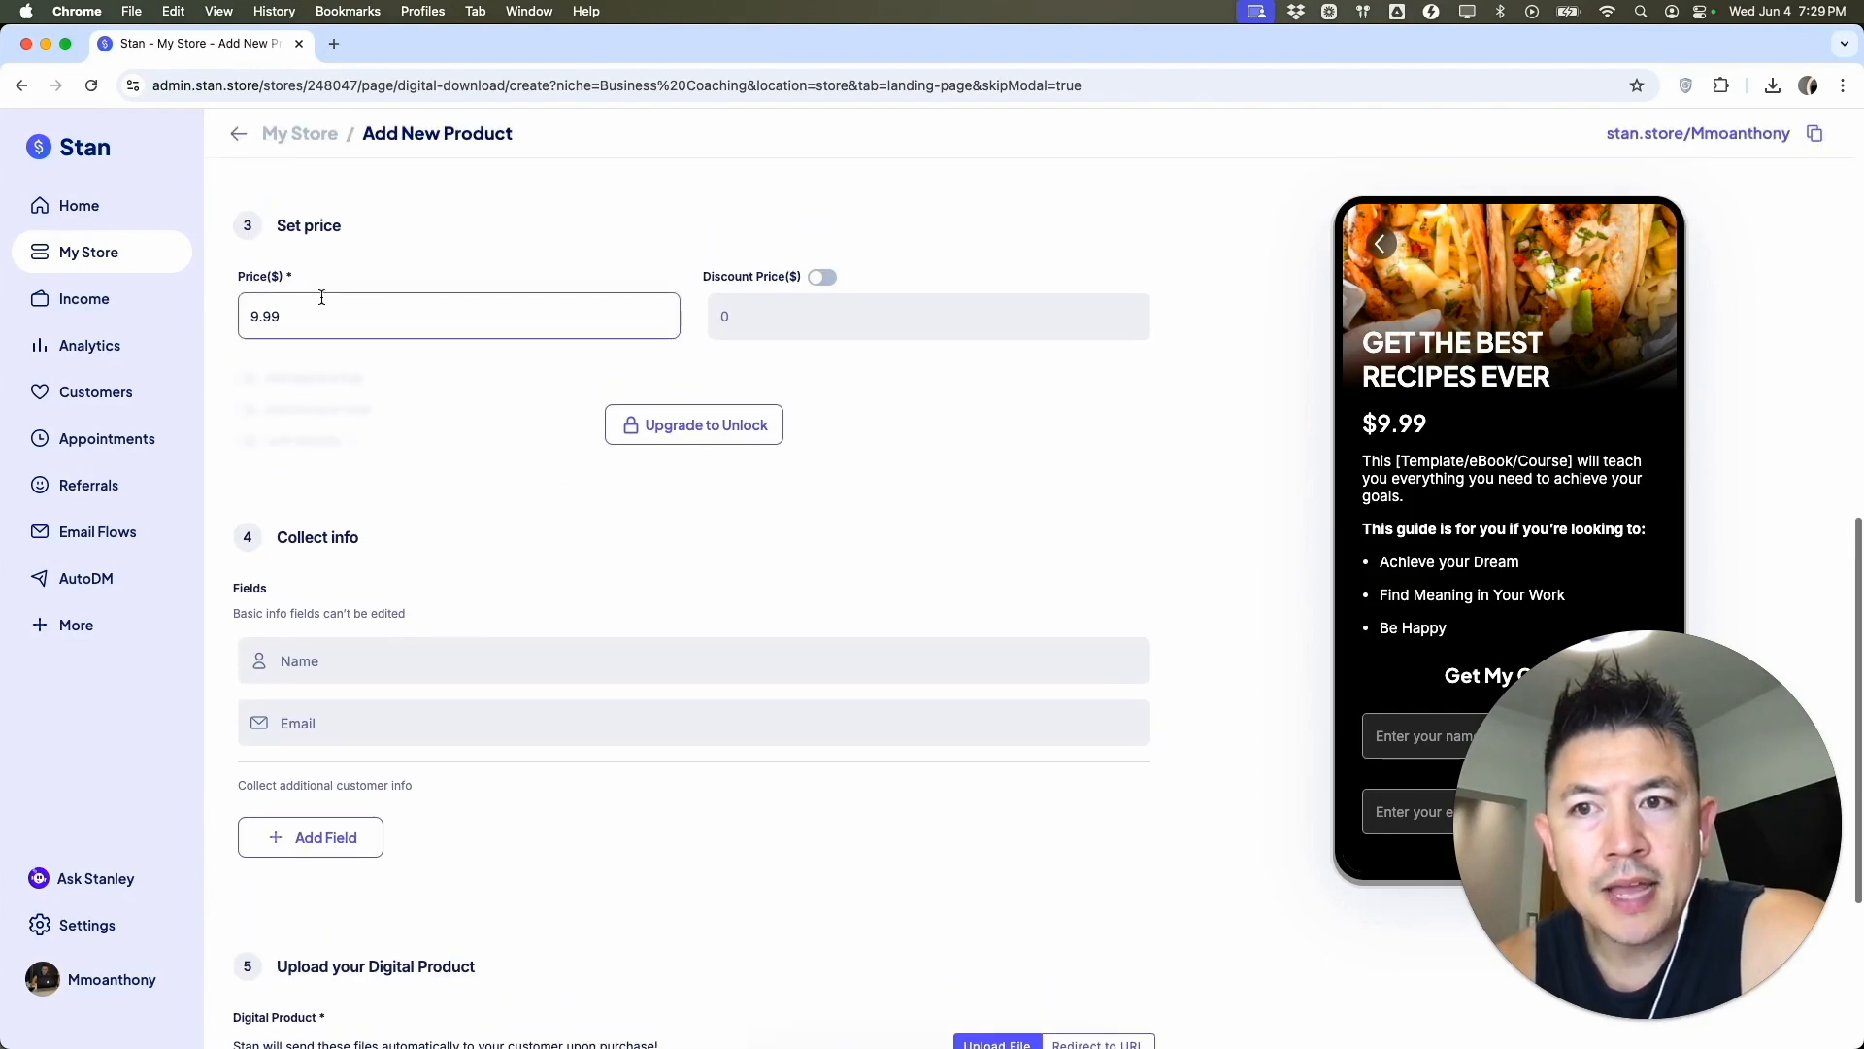
pyautogui.write('1000')
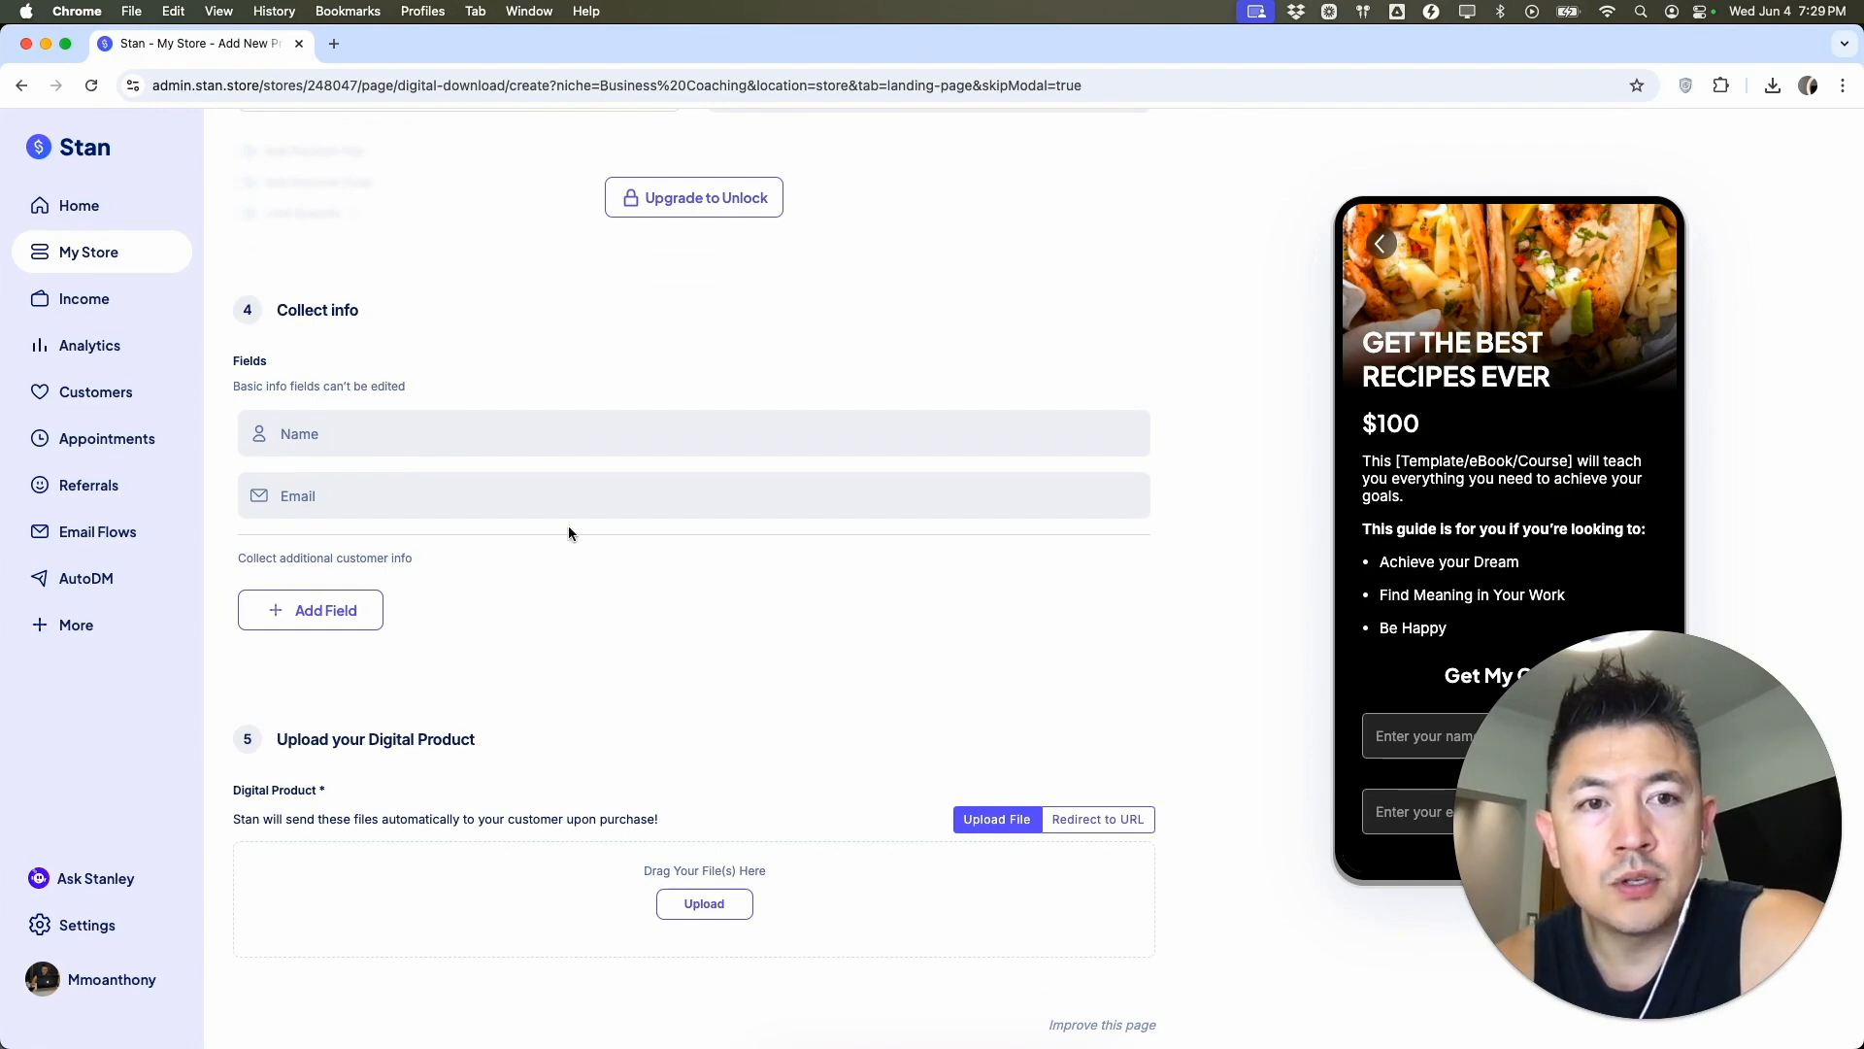
pyautogui.scroll(-3)
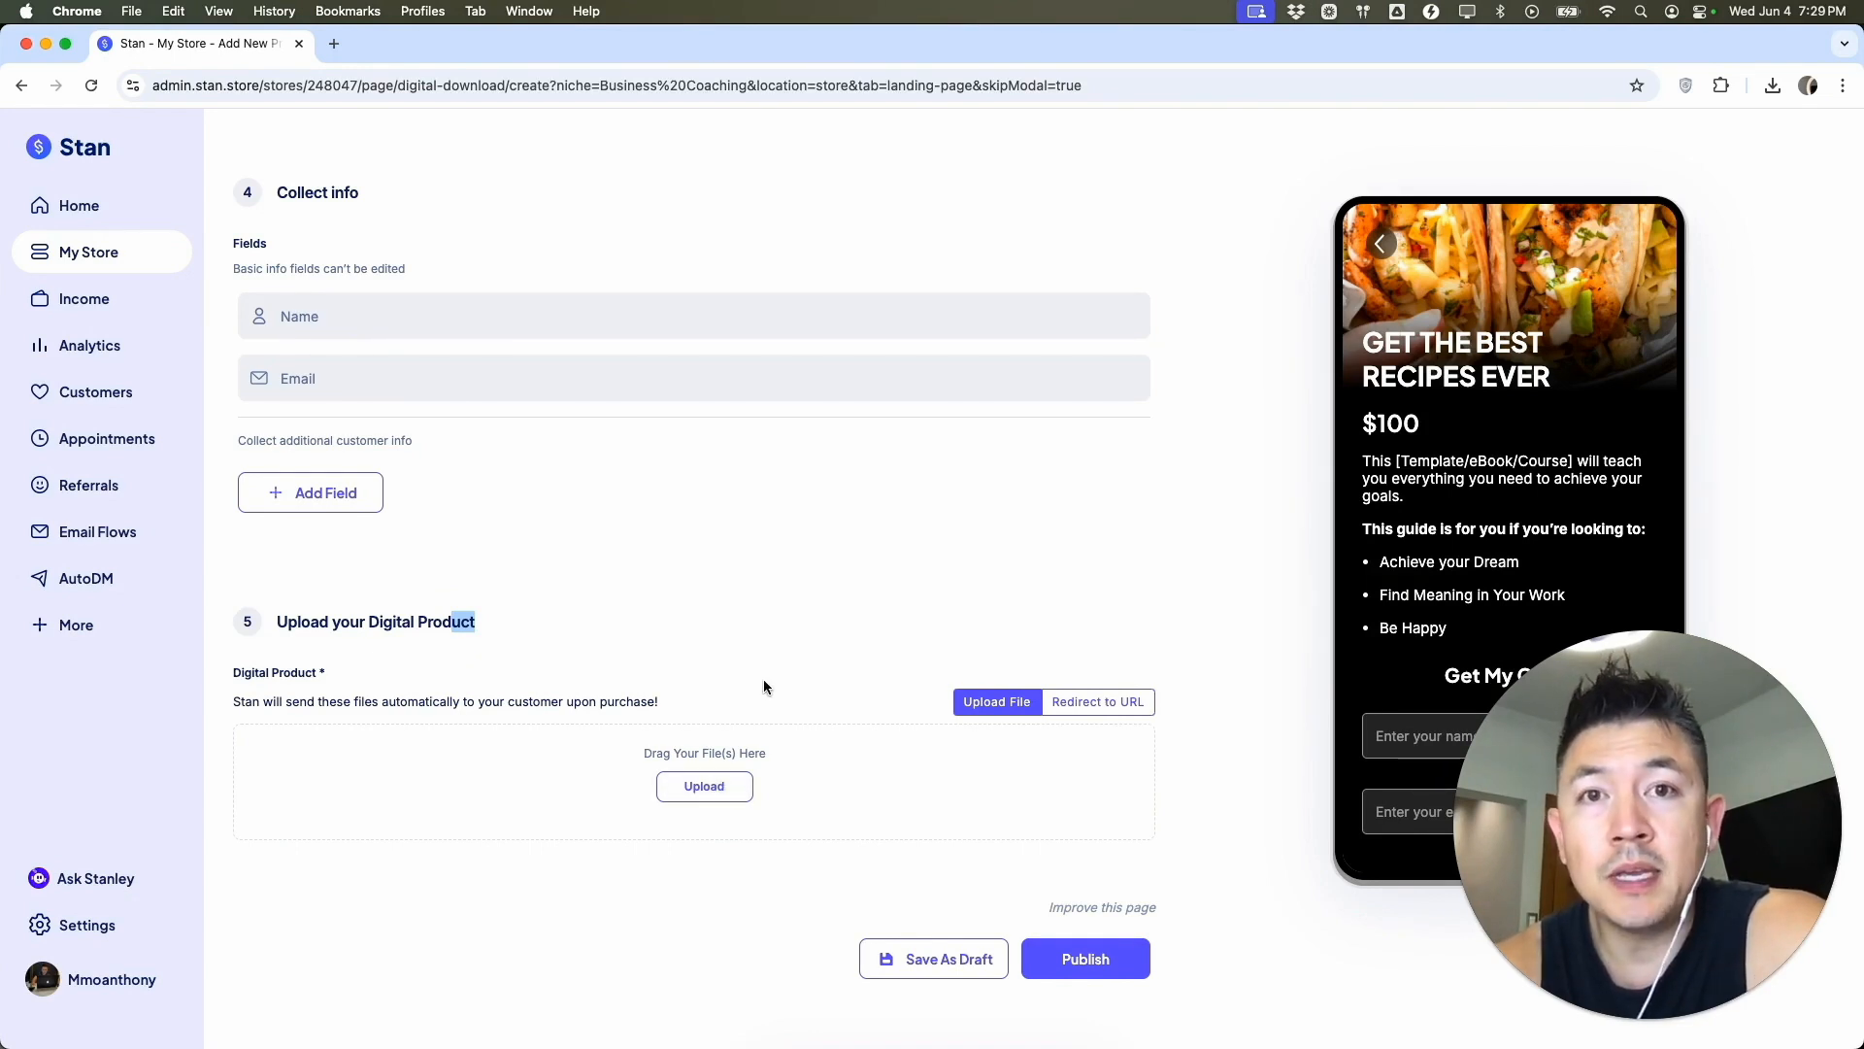
# Upload the PDF deliverable, then switch delivery to Redirect to URL with the URL field ready.
pyautogui.click(703, 787)
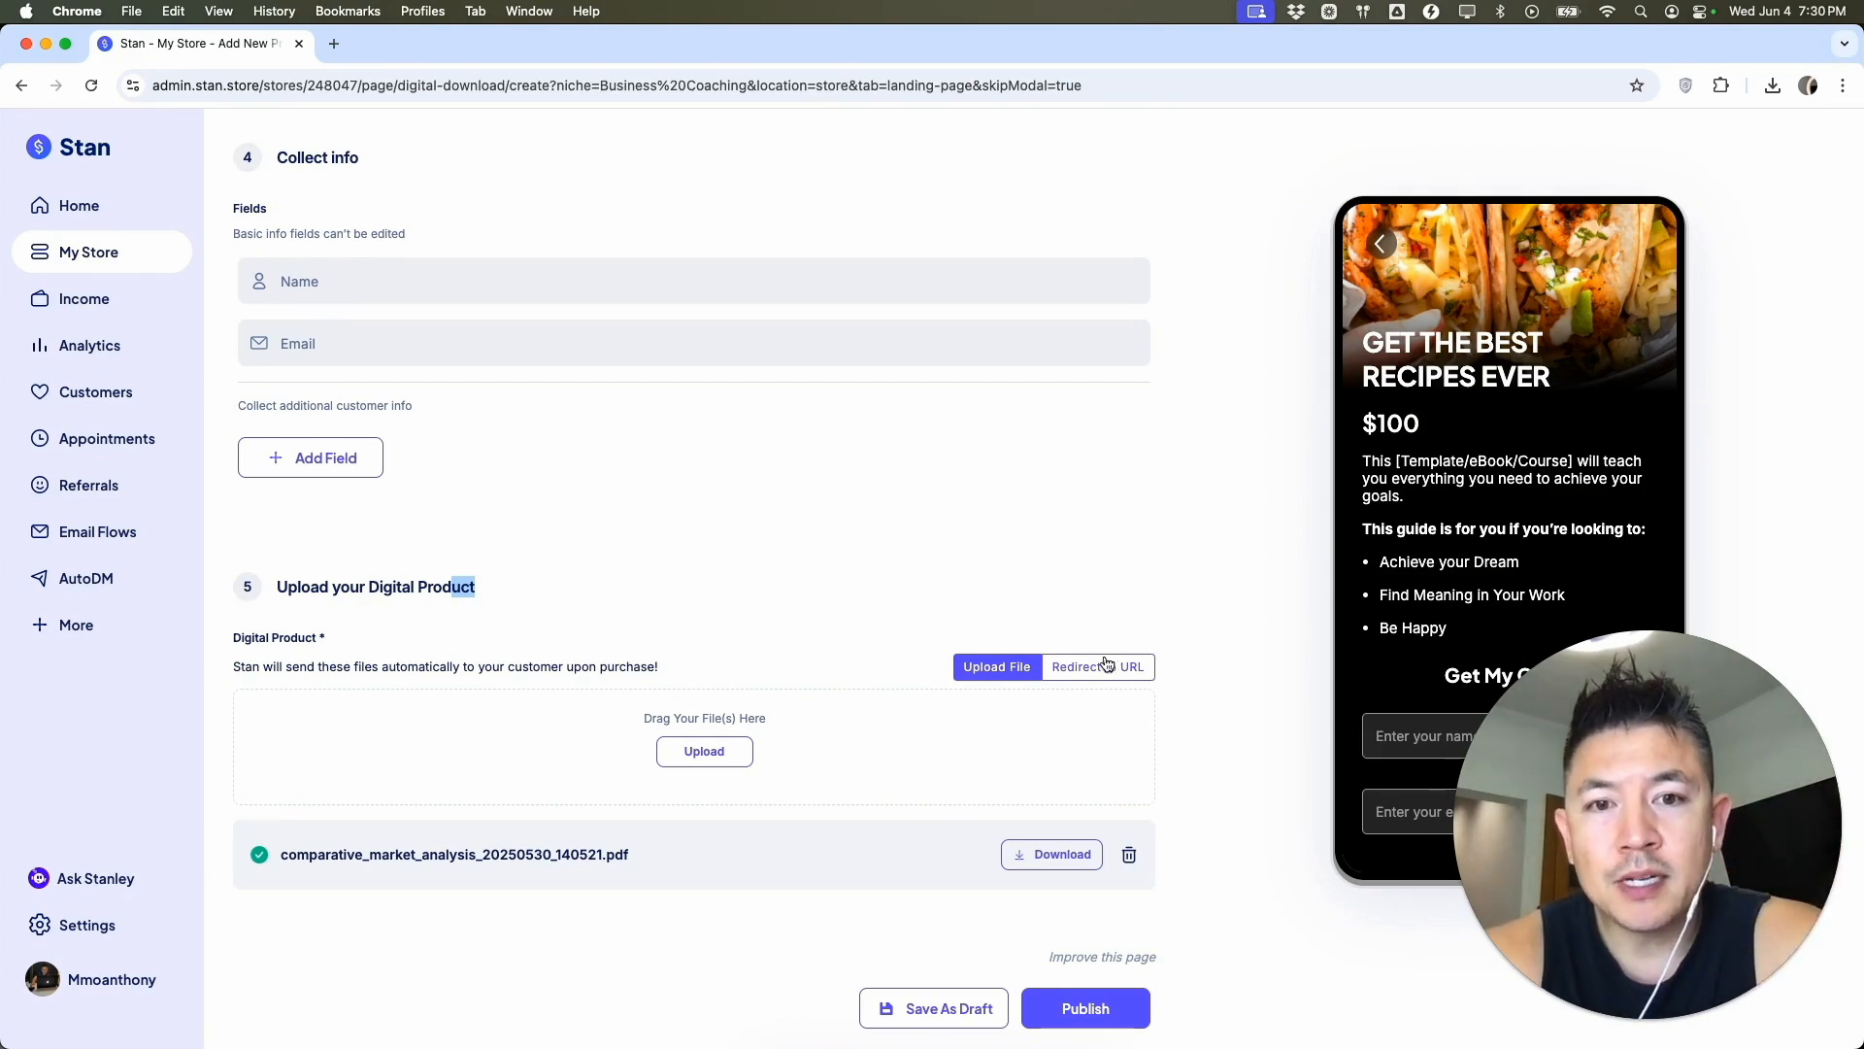
pyautogui.click(1095, 666)
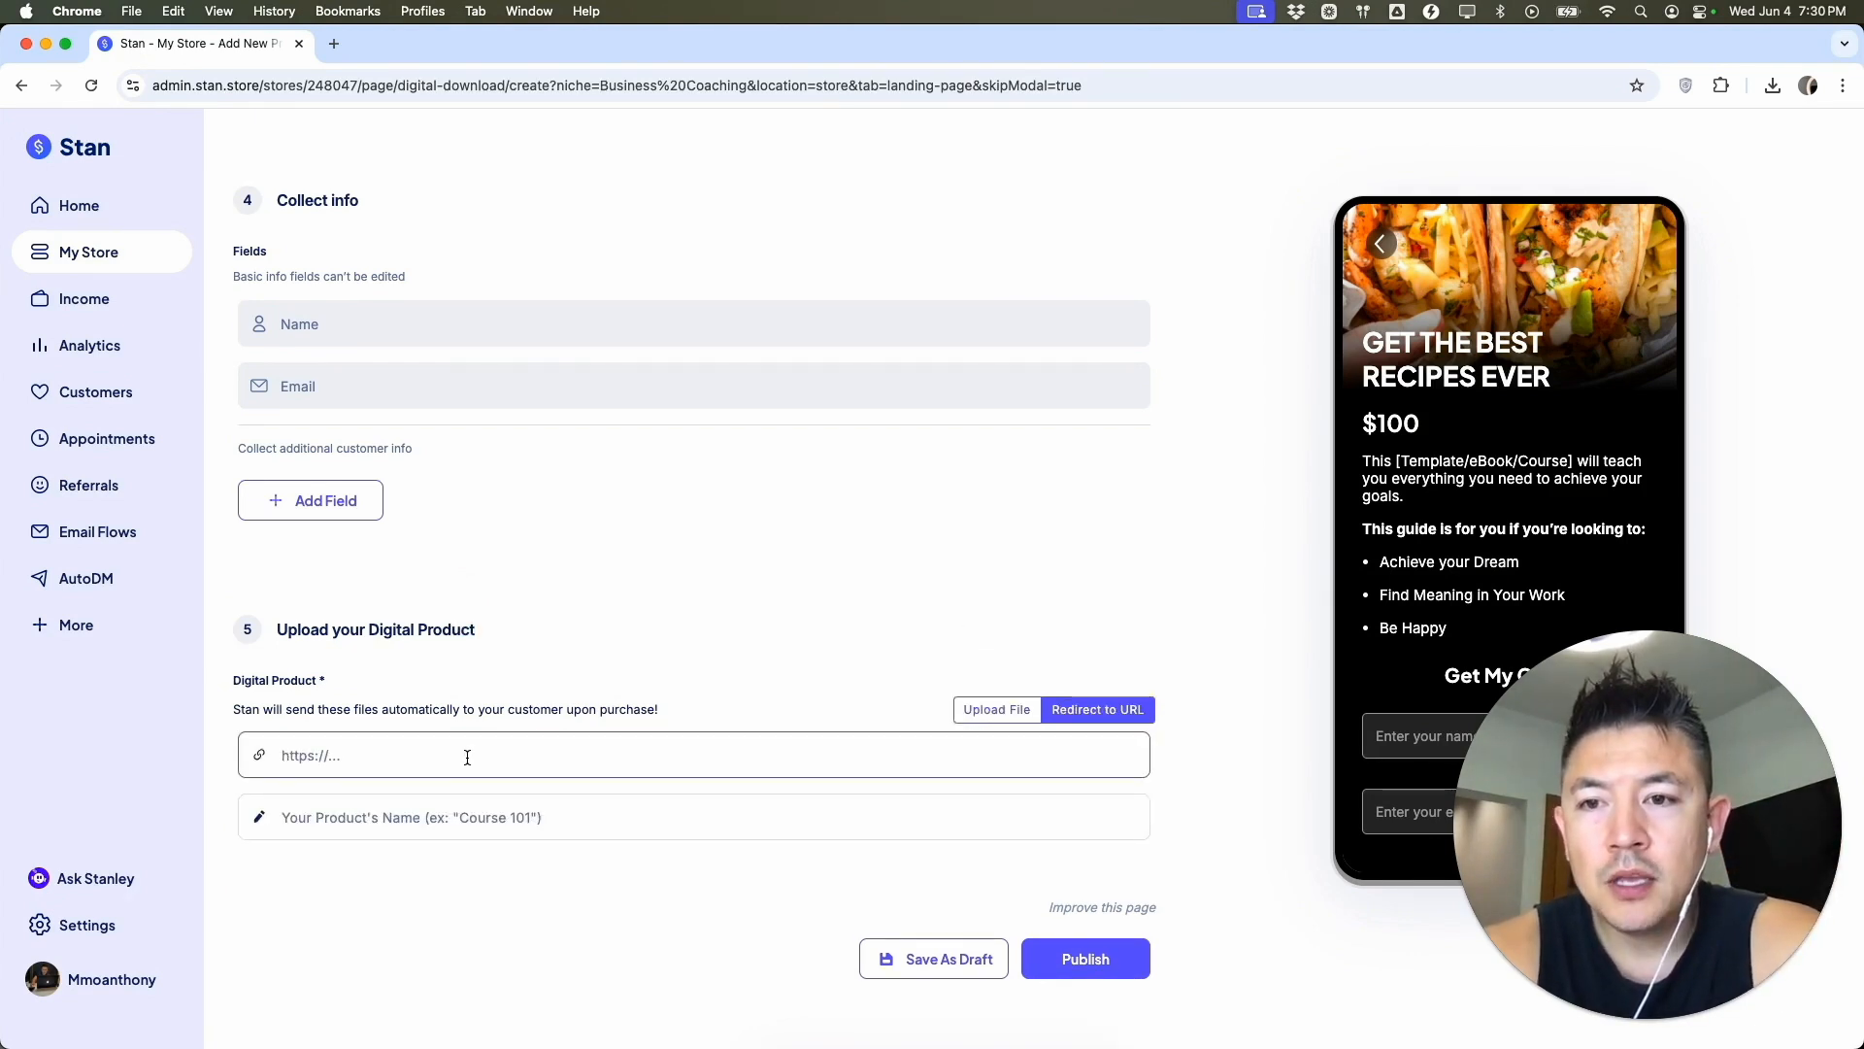
pyautogui.click(466, 756)
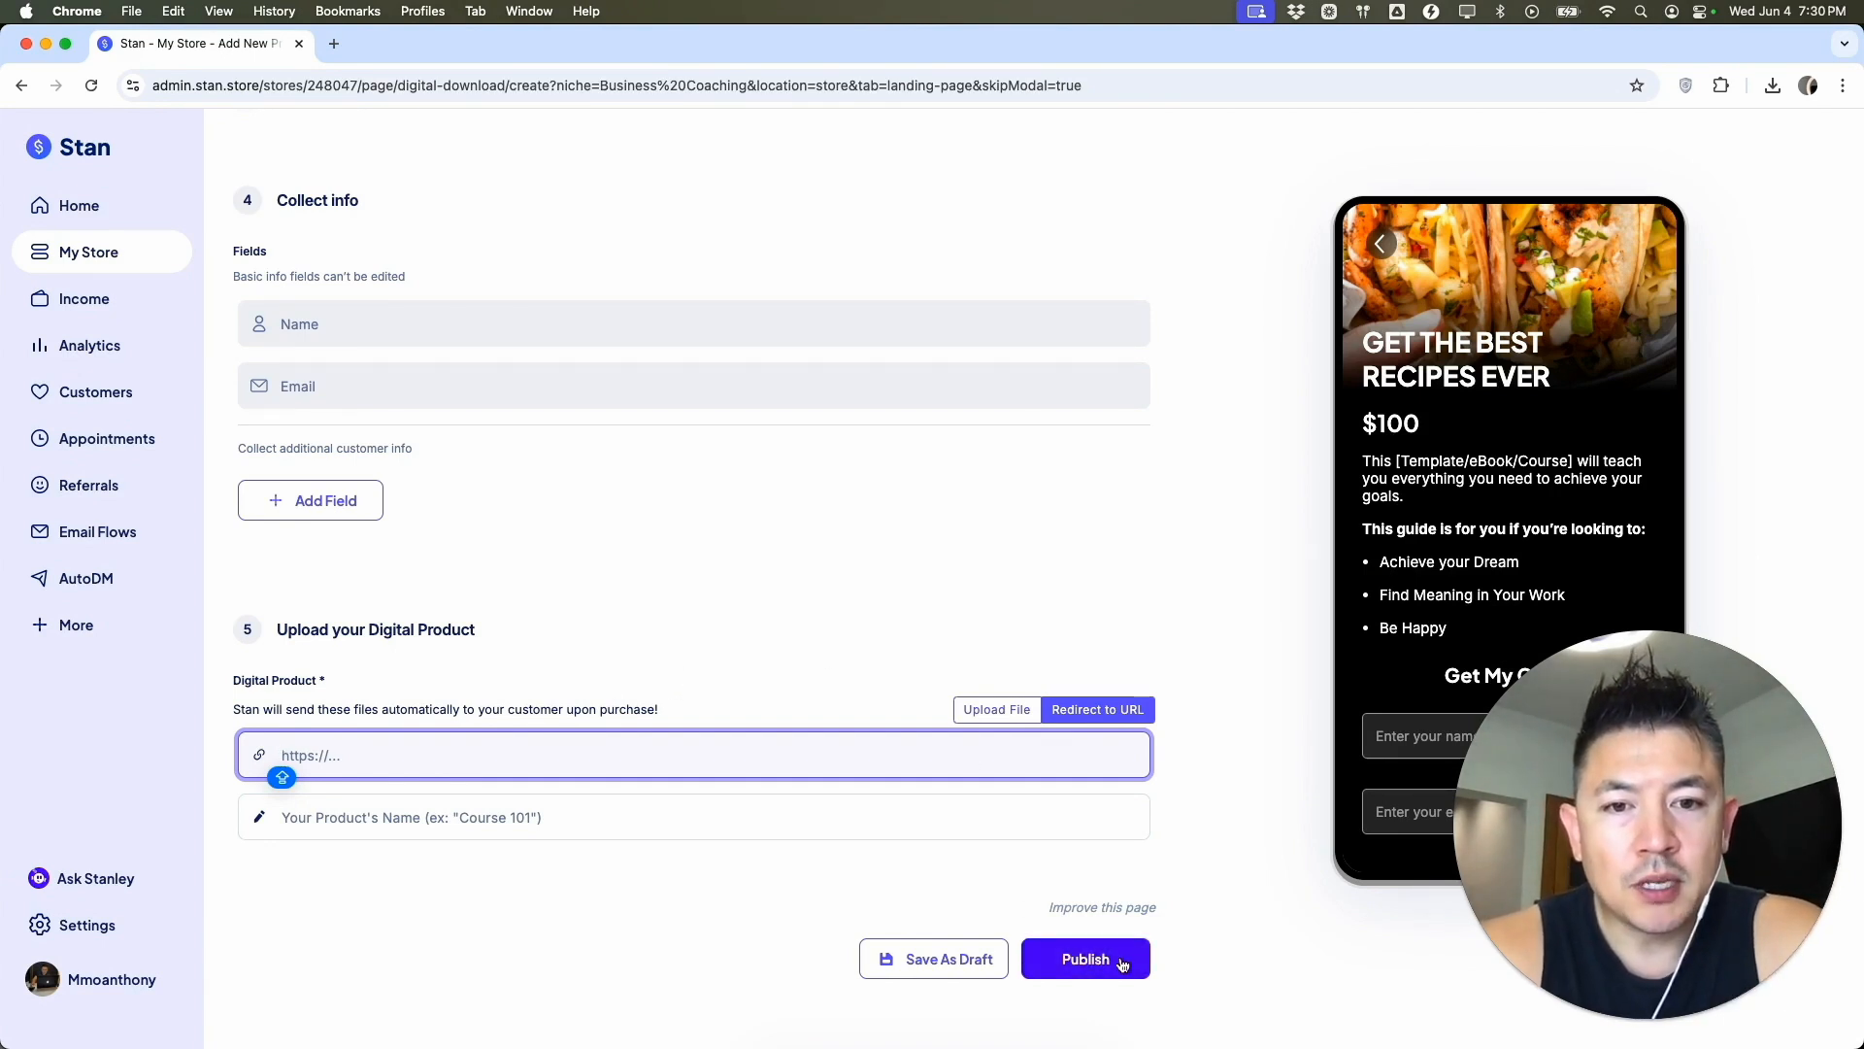
# Publish the $100 recipes product and dismiss the Saved confirmation.
pyautogui.click(1084, 957)
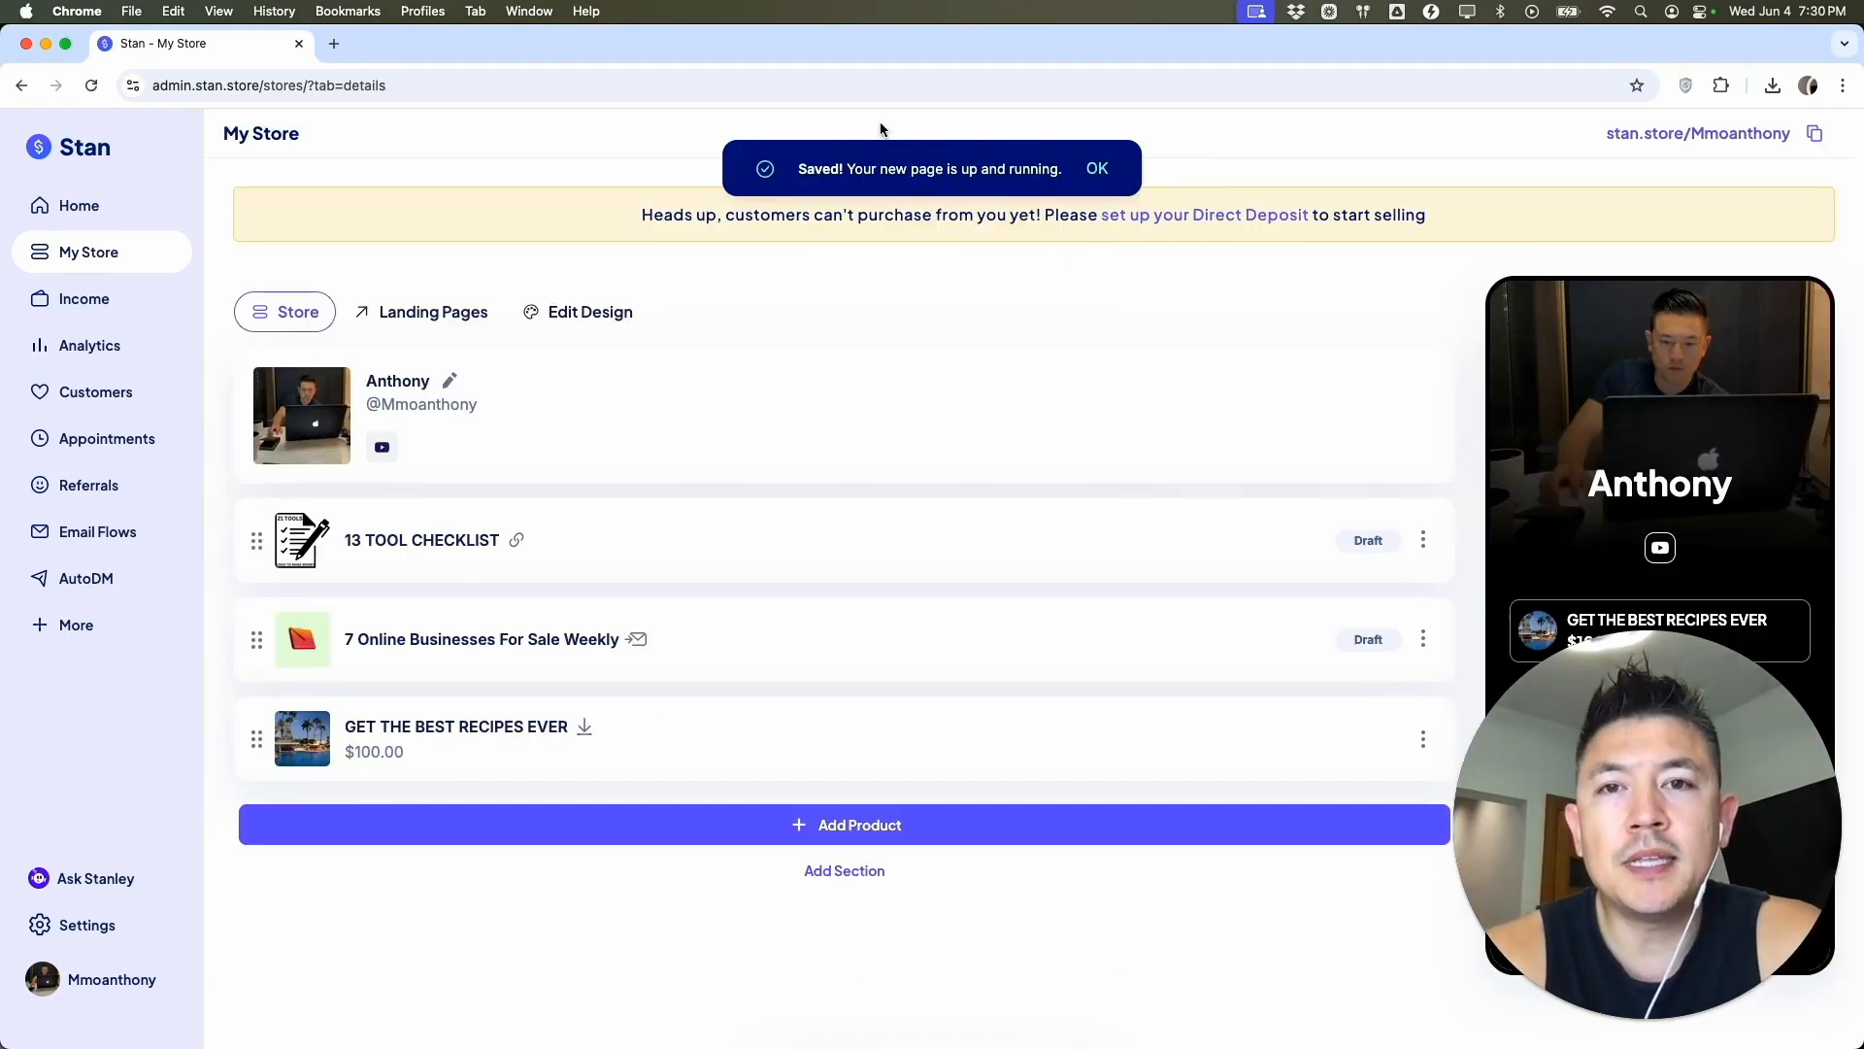
pyautogui.moveTo(1062, 351)
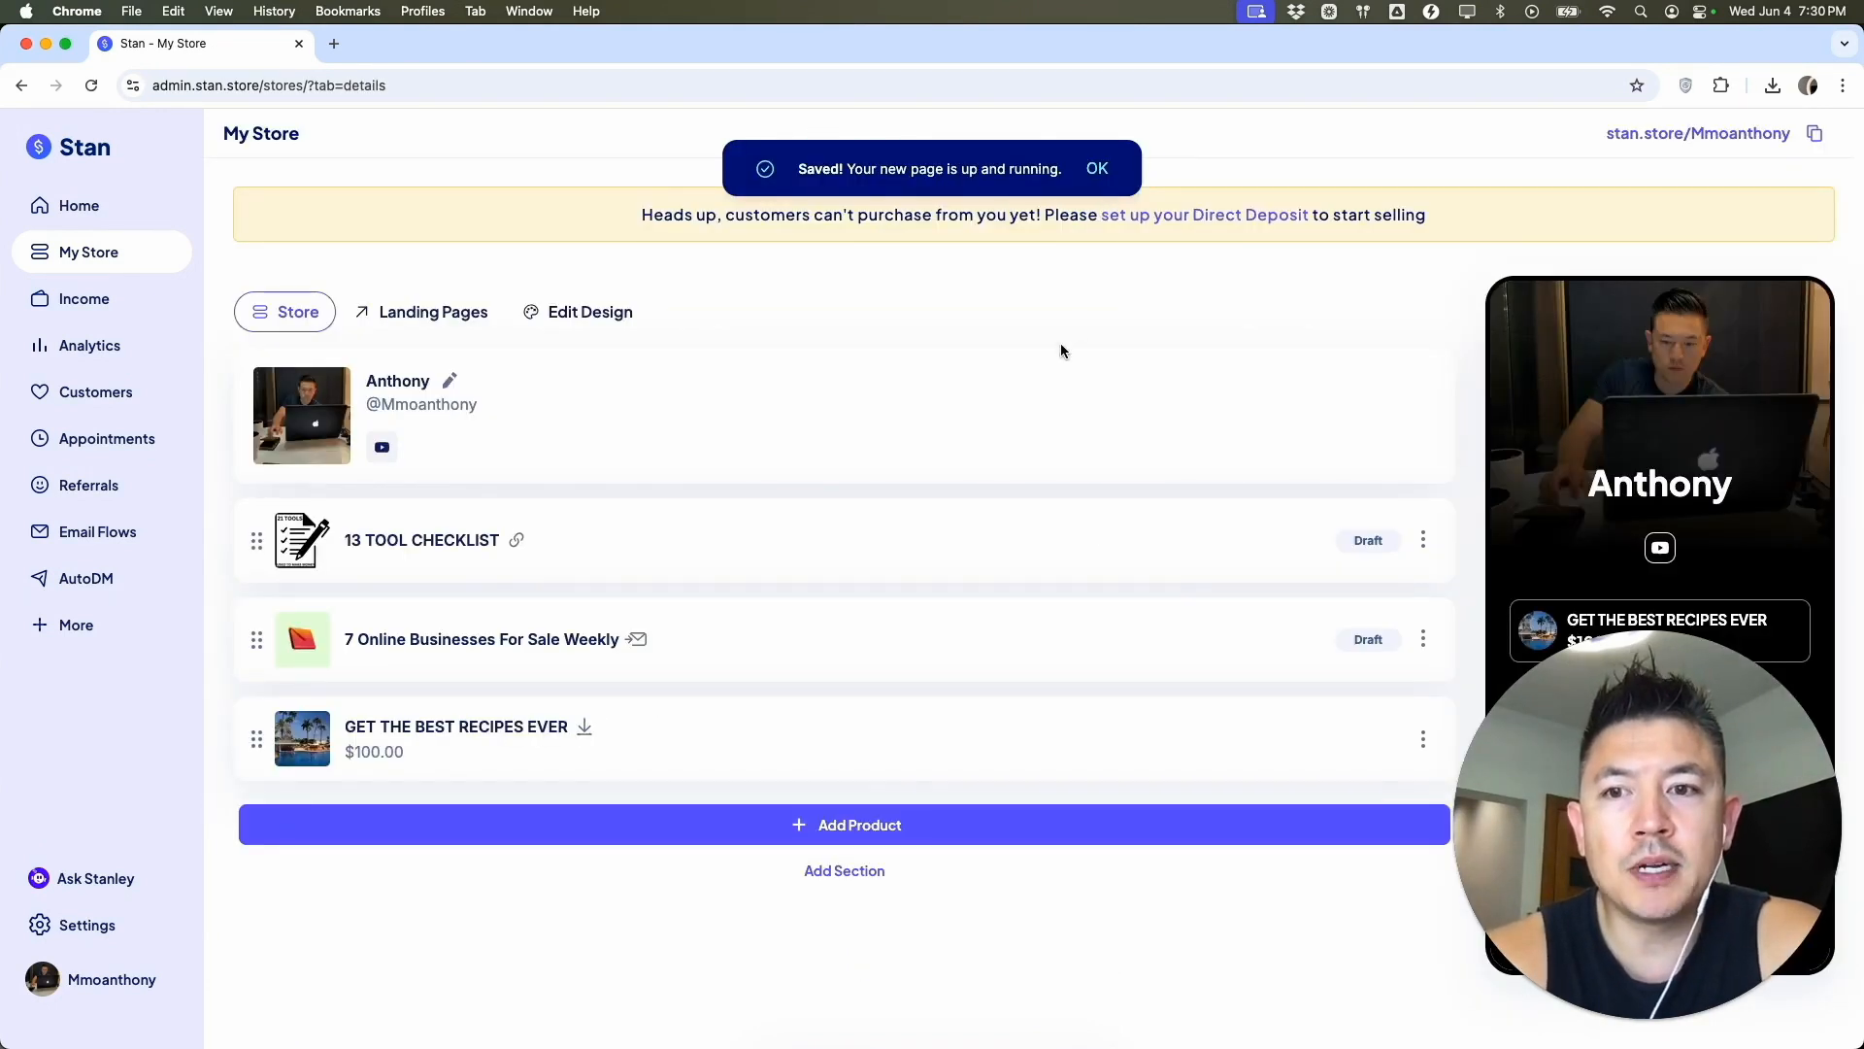
pyautogui.click(1095, 167)
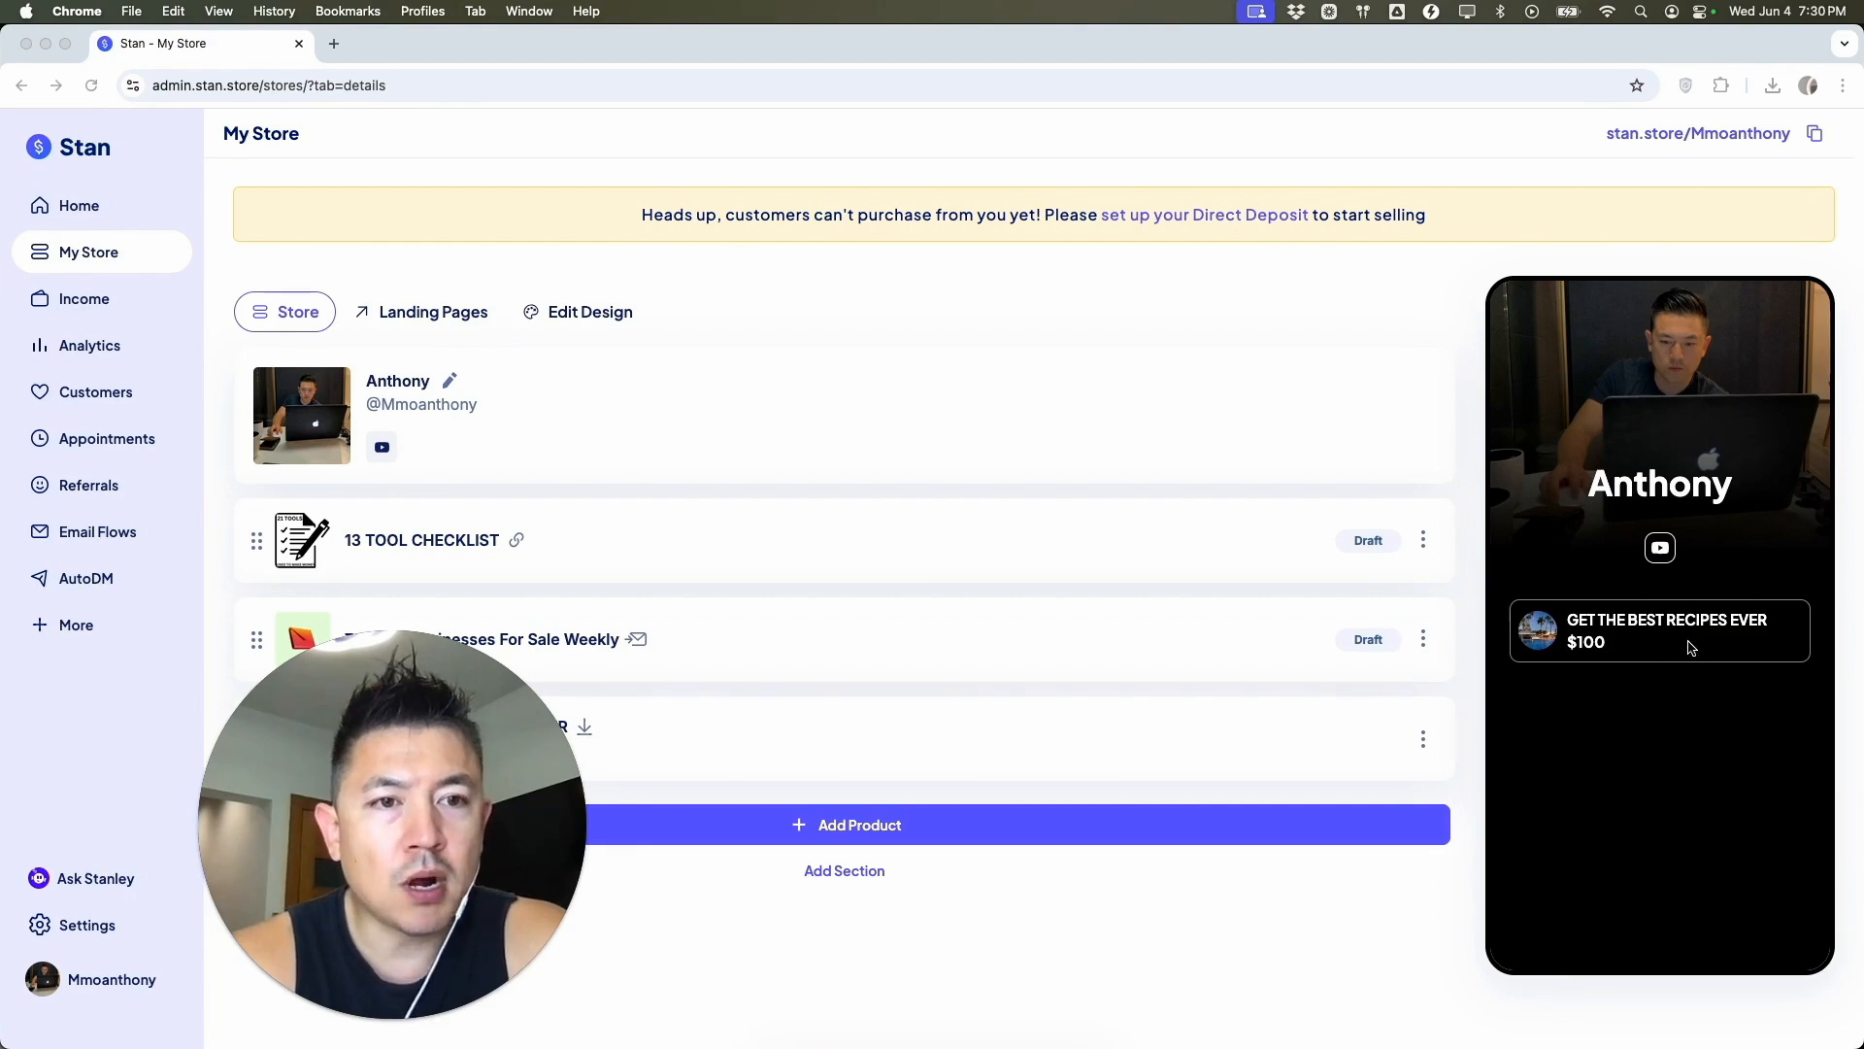
pyautogui.moveTo(1538, 654)
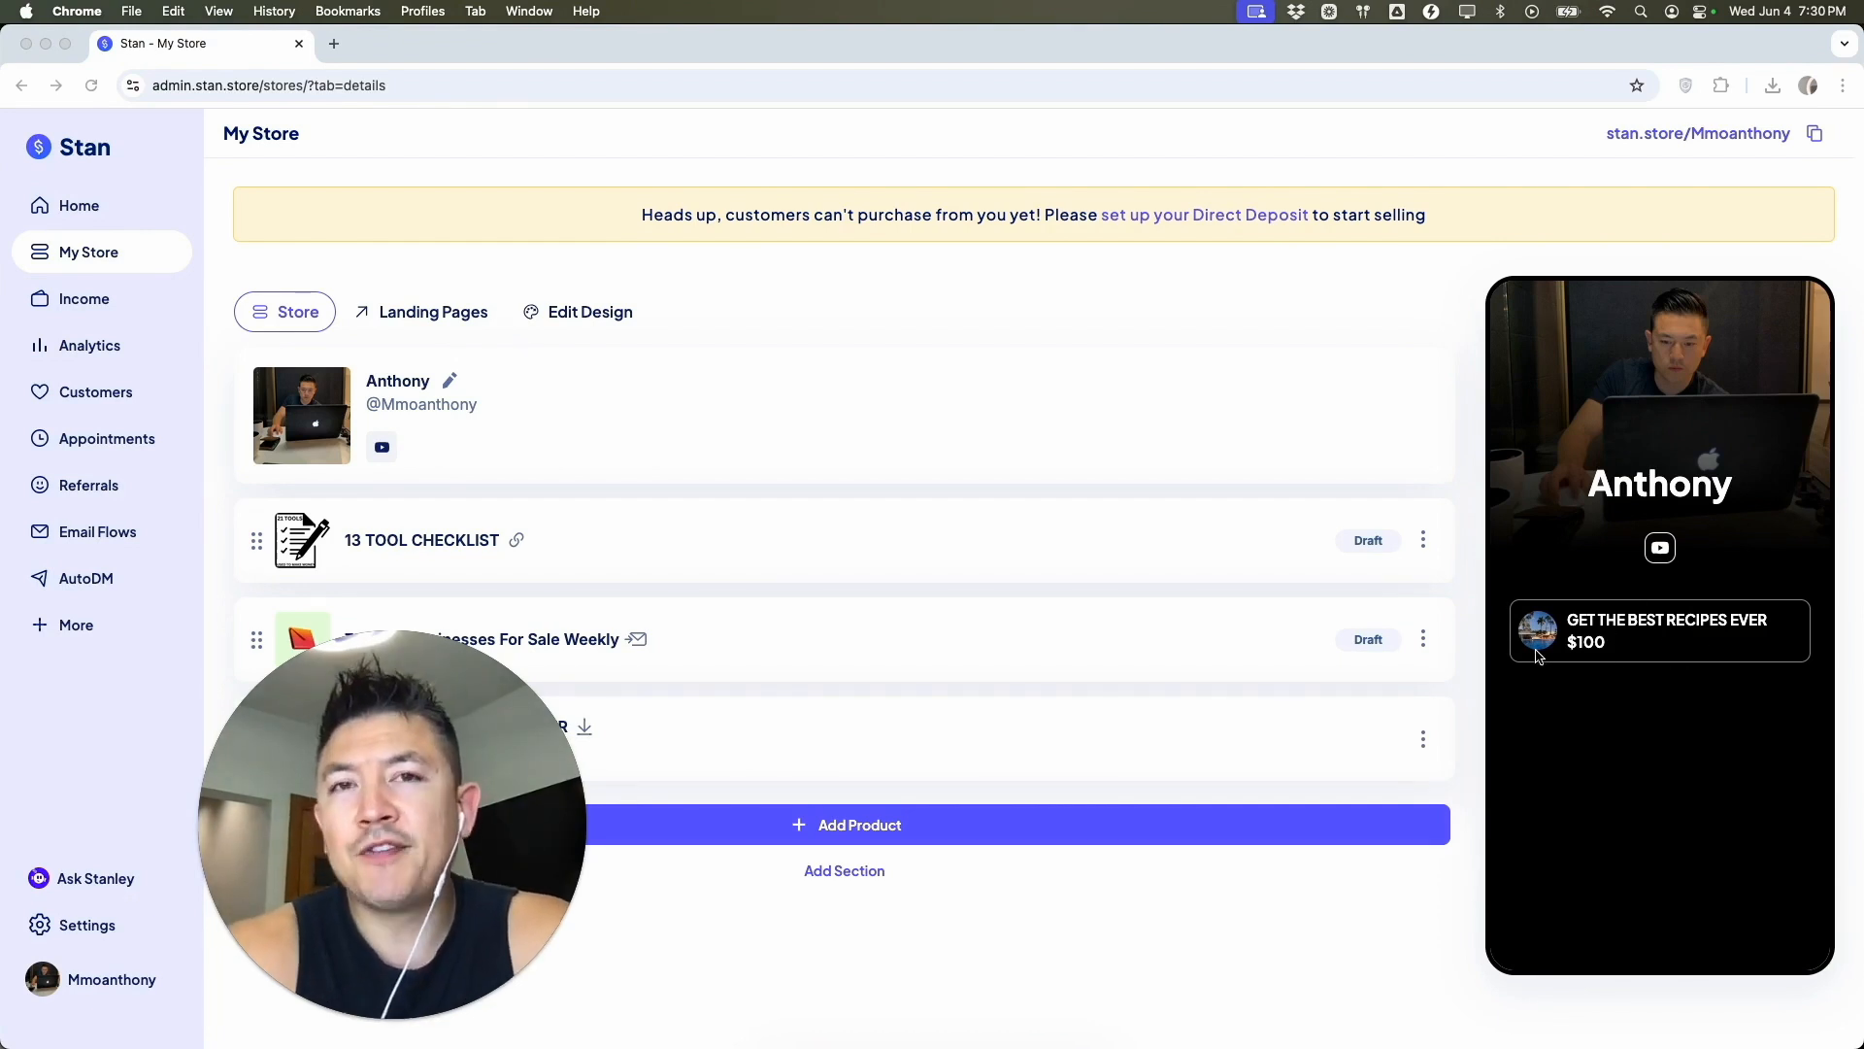